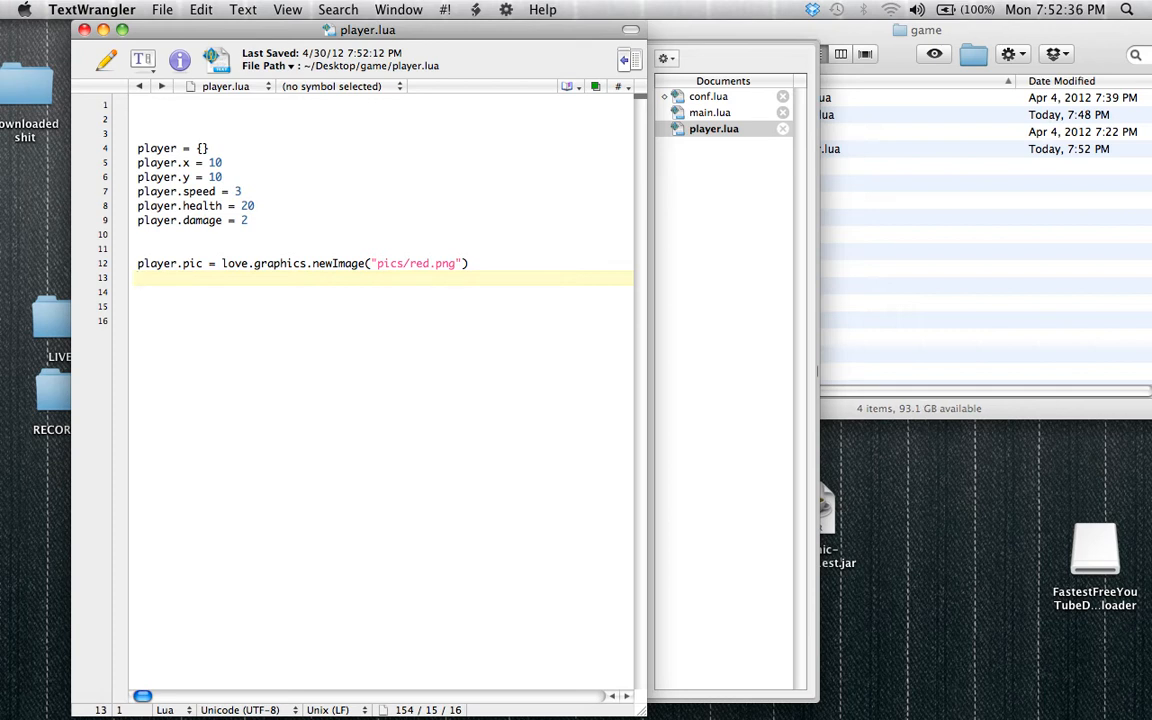
Add a new empty line below the player.pic image-loading line in player.lua
key("Return")
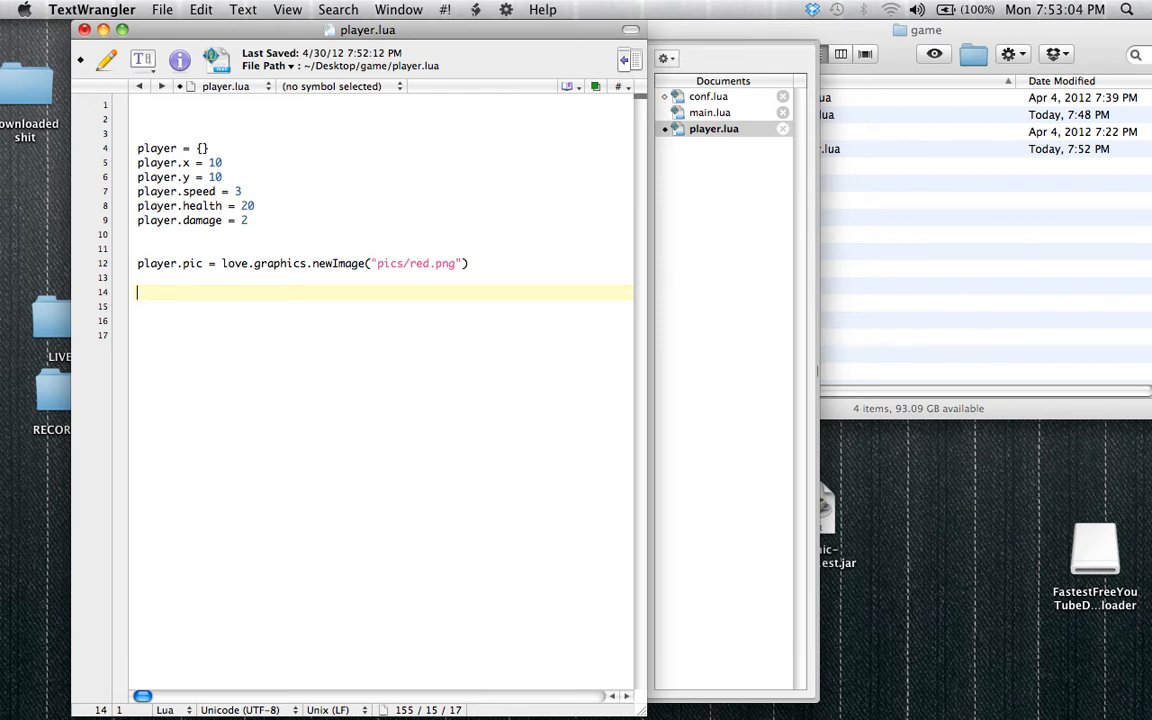
Write 'function player_draw()' with blank body lines and a closing end
type("function")
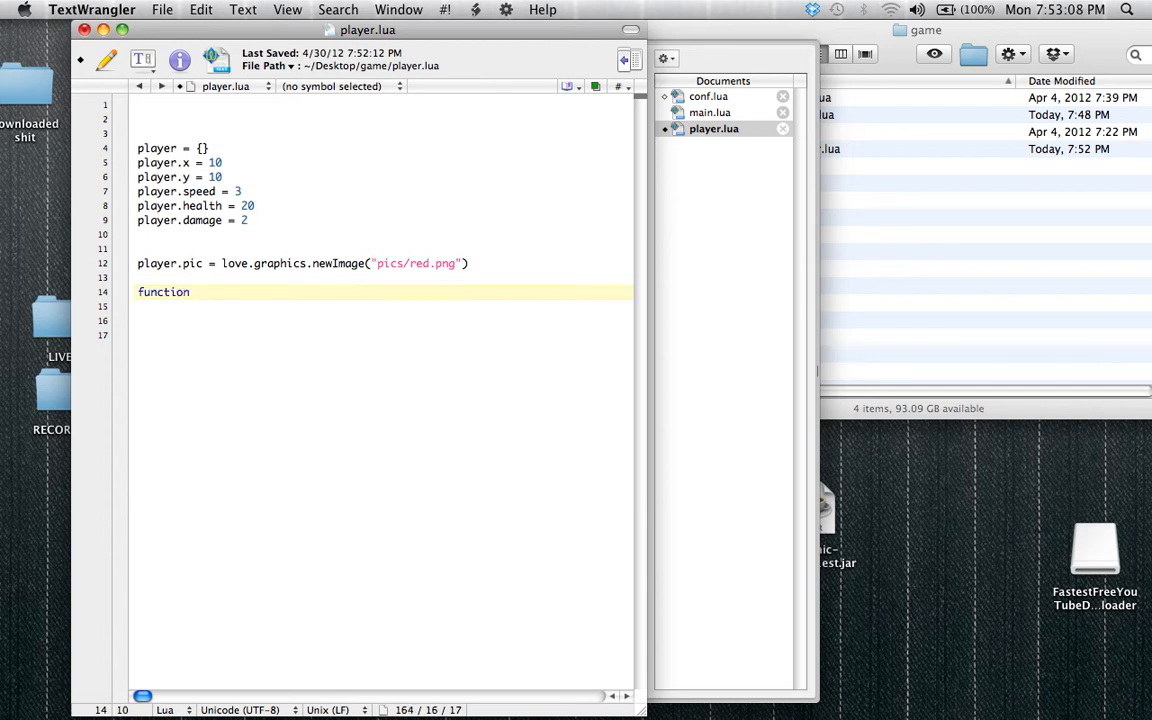
type("\" \"")
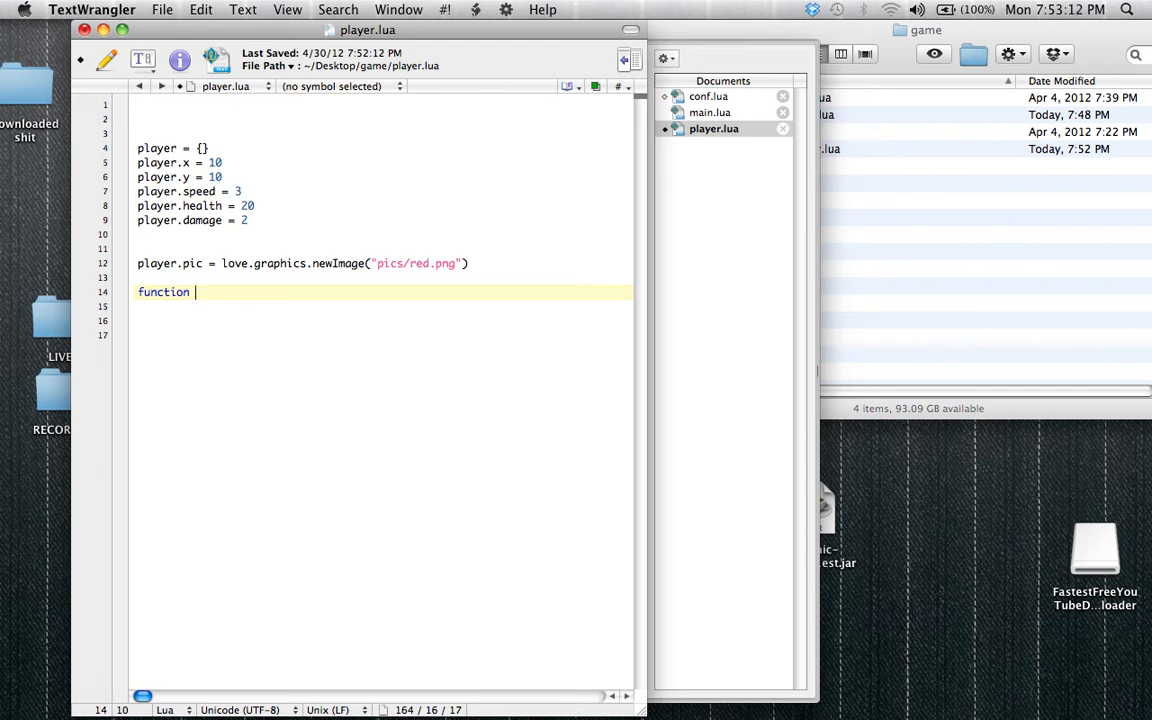
key("Backspace")
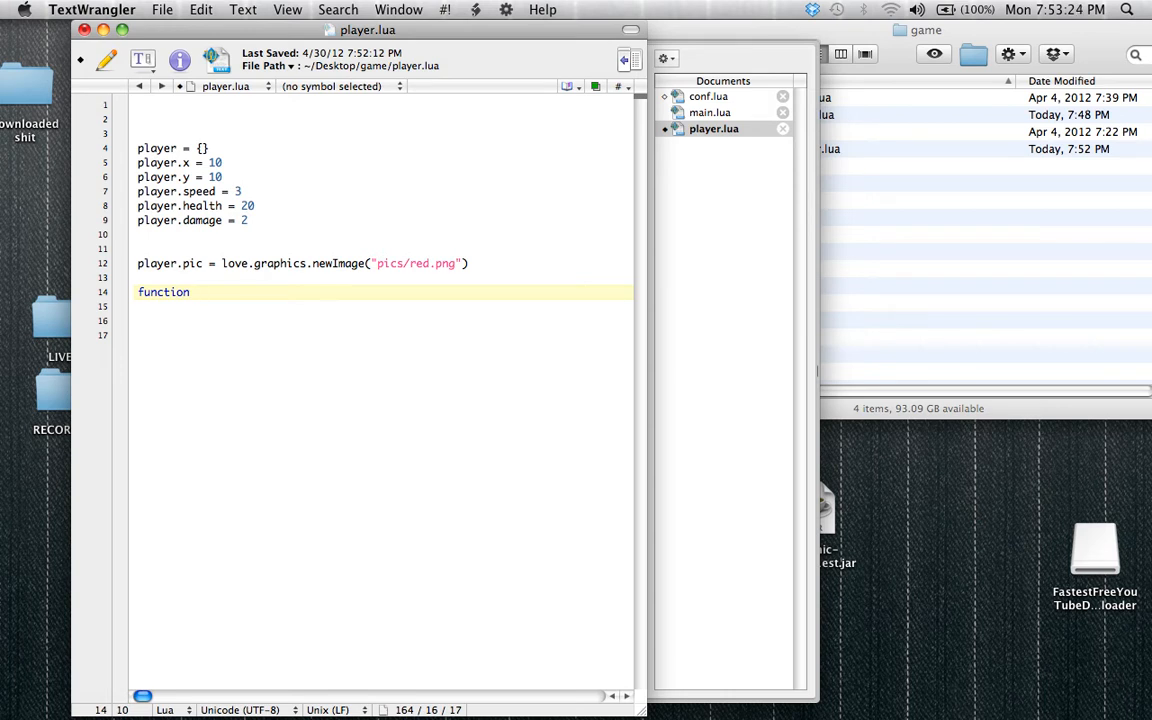
type("pl")
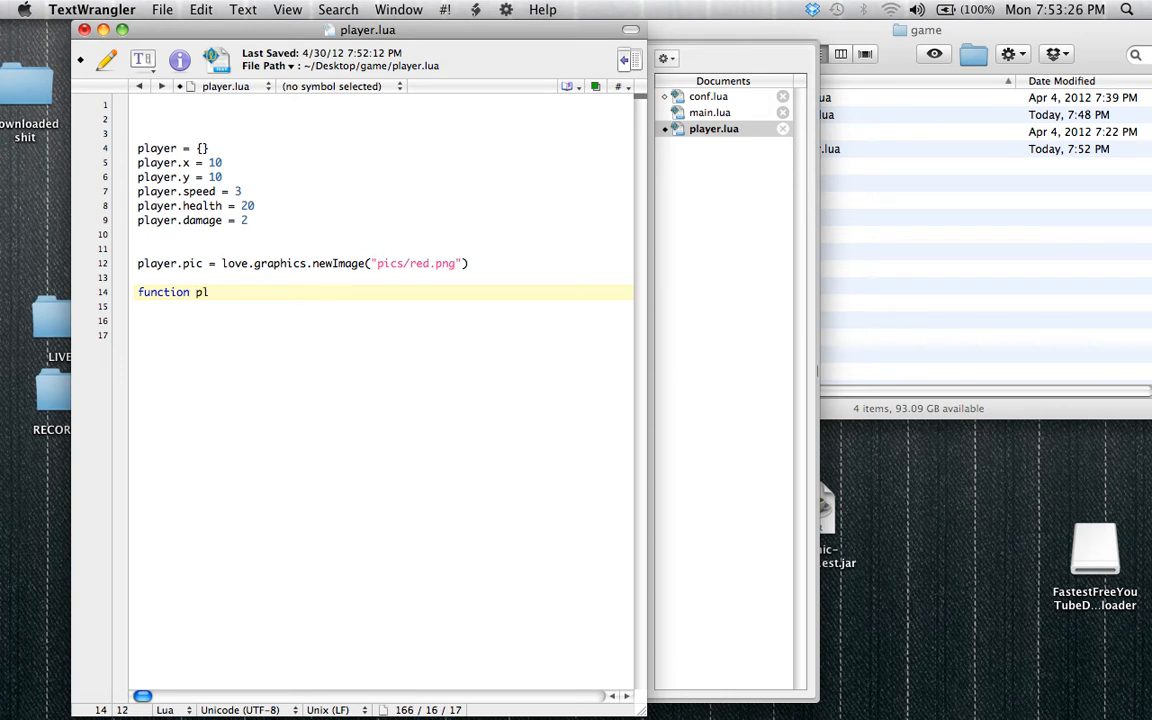
key("Backspace")
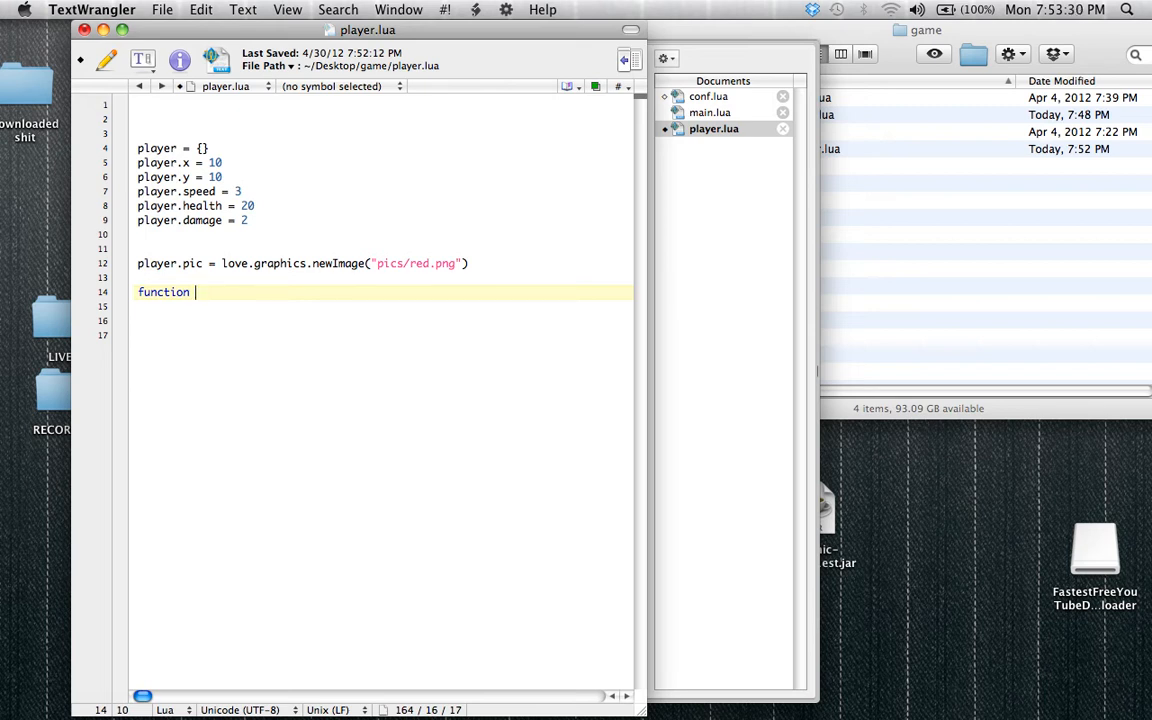
type("player")
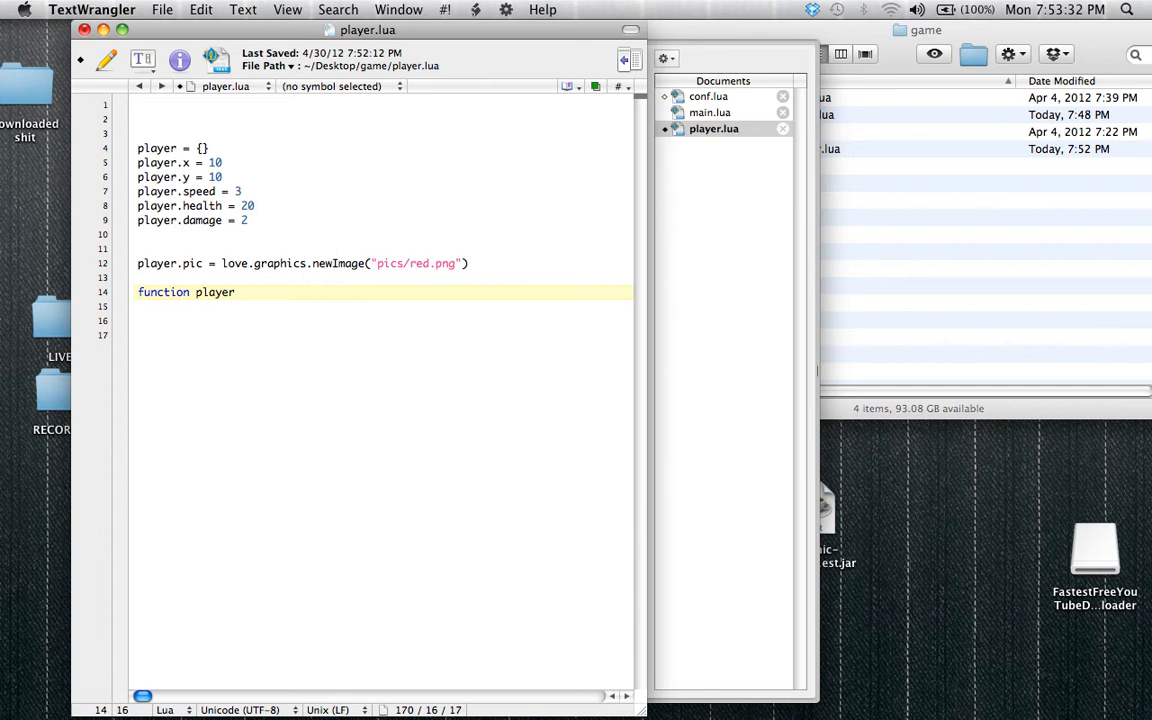
type("_draw()")
type("end")
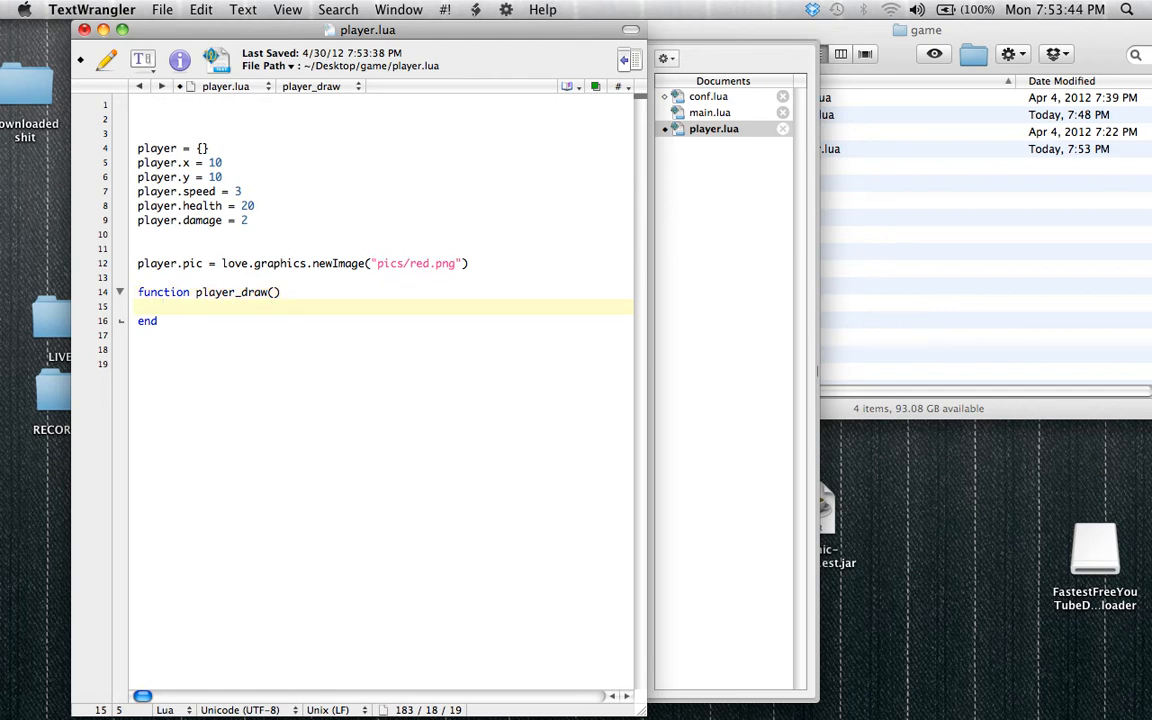
key("Enter")
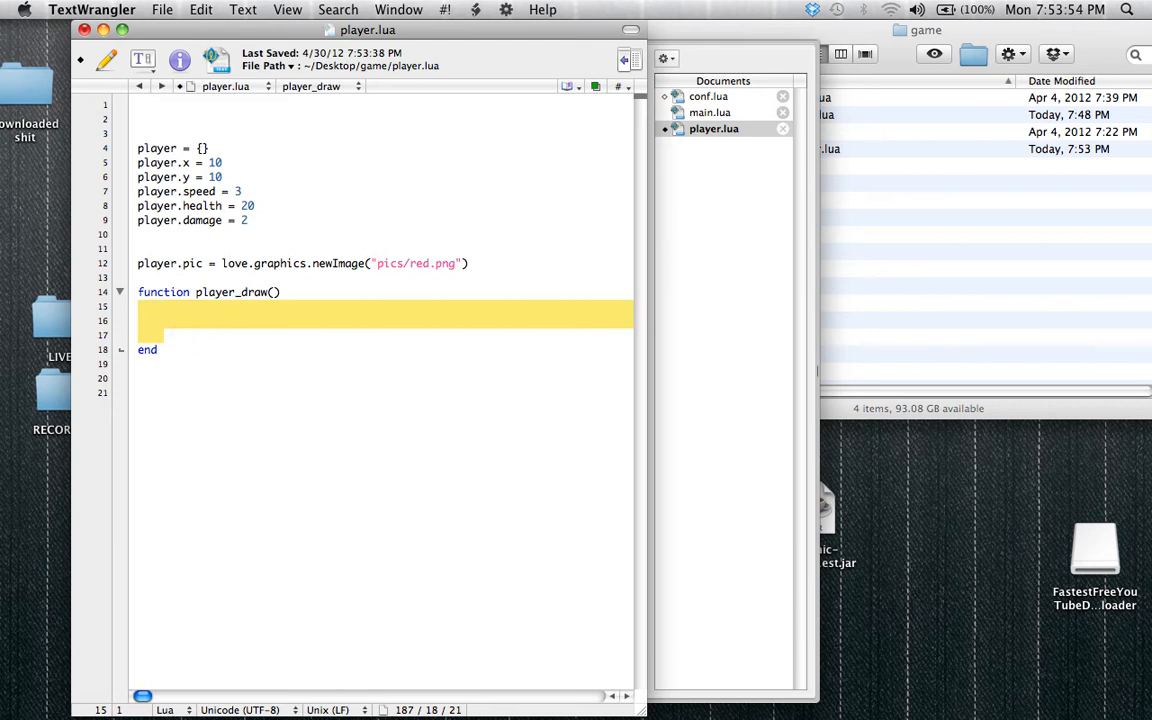
Put the placeholder text 'draw the player' inside the player_draw() body
left_click(178, 332)
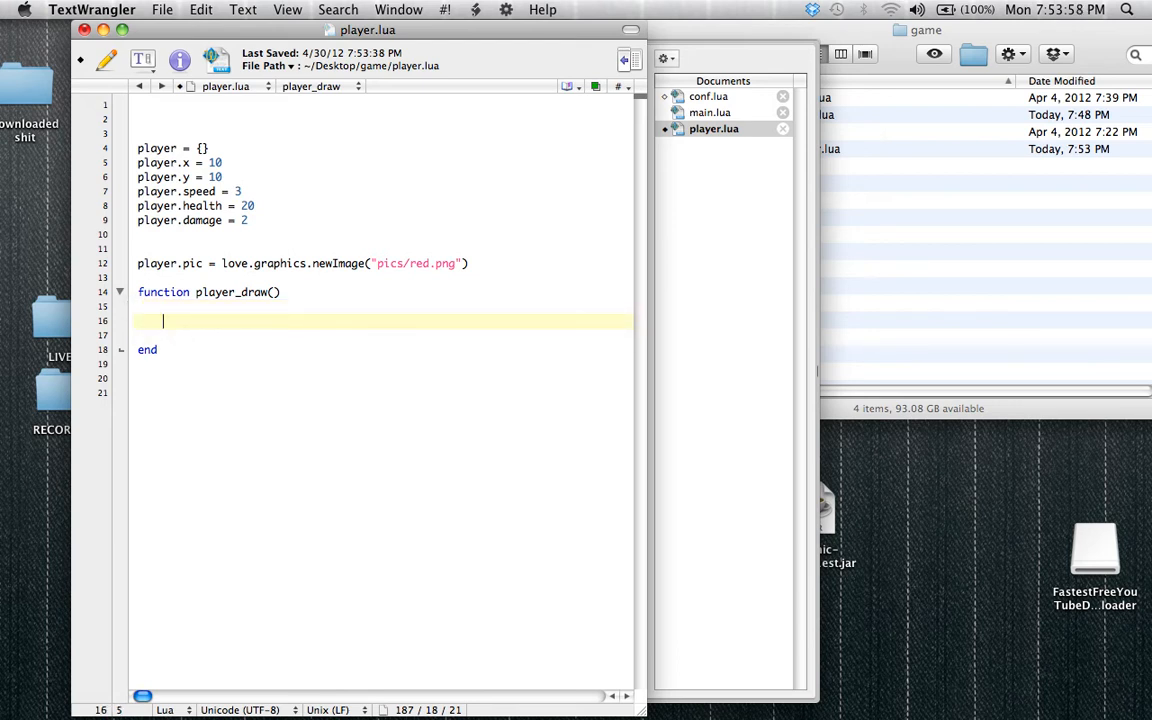
type("draw the player")
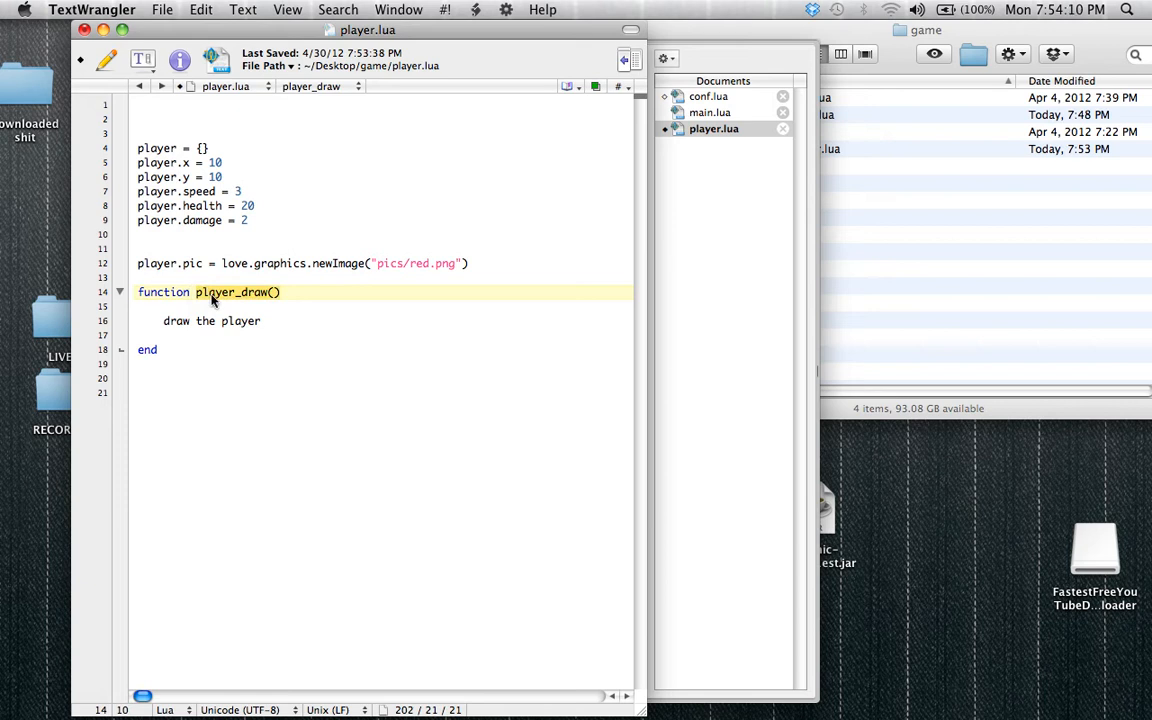
left_click(712, 112)
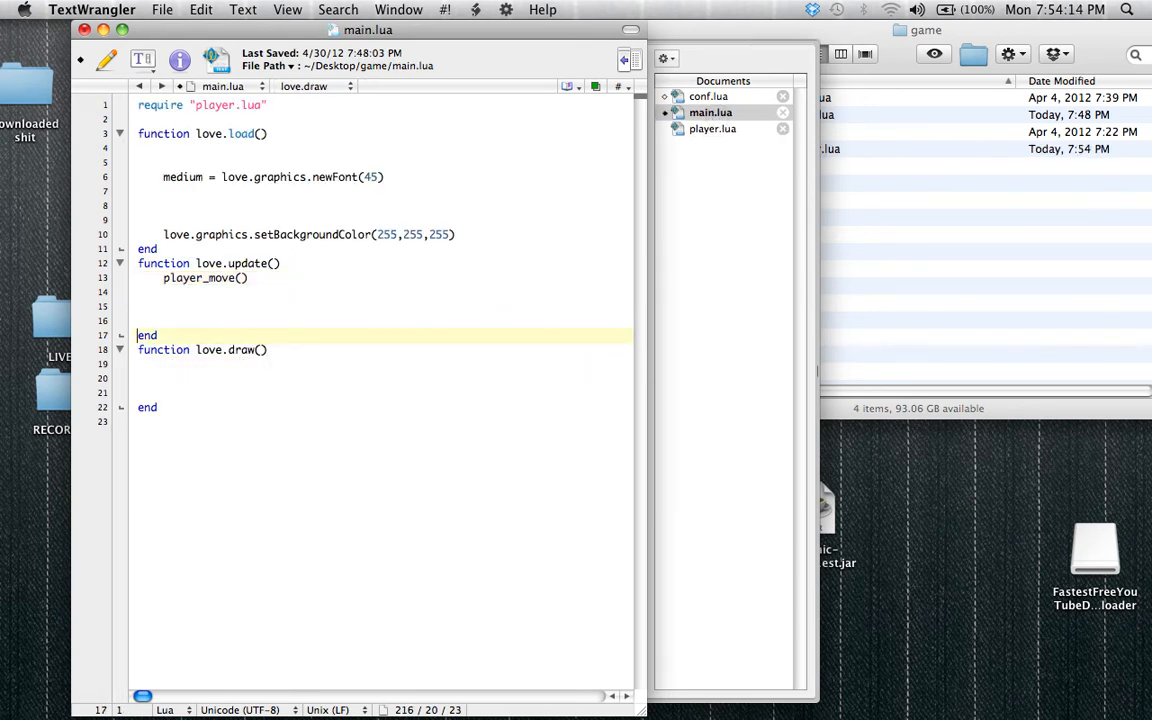
In main.lua, drop the player_move() call and make love.draw call player_draw()
key("Backspace")
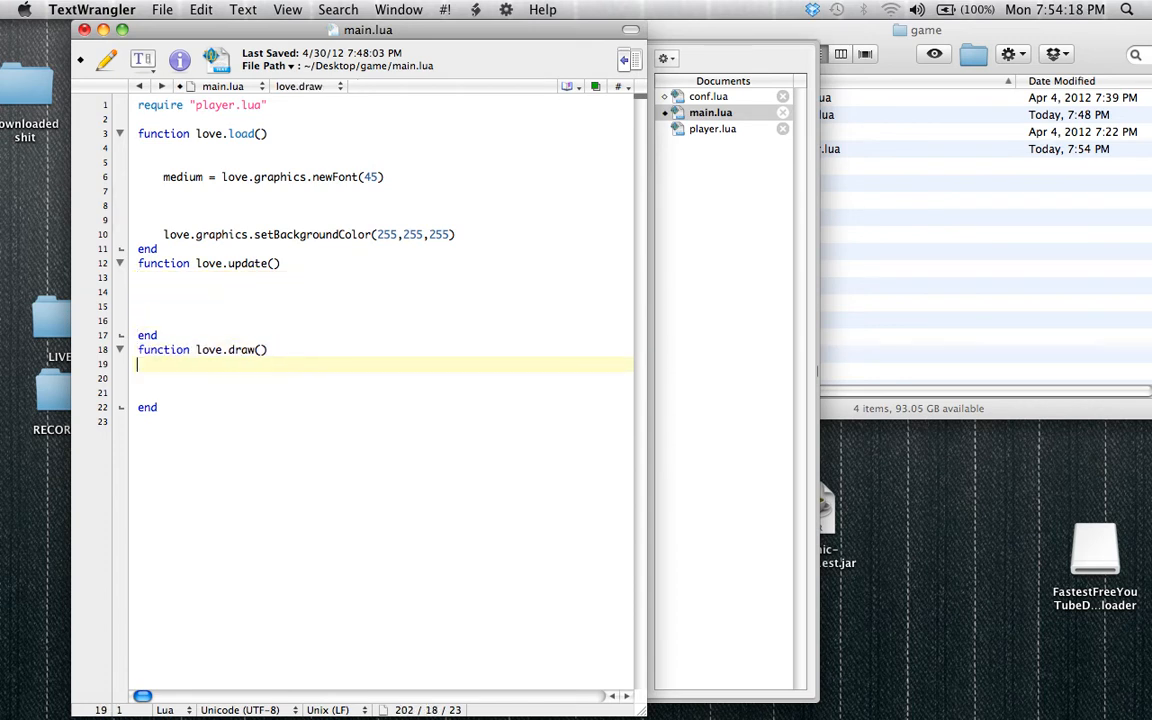
type("player_draw()")
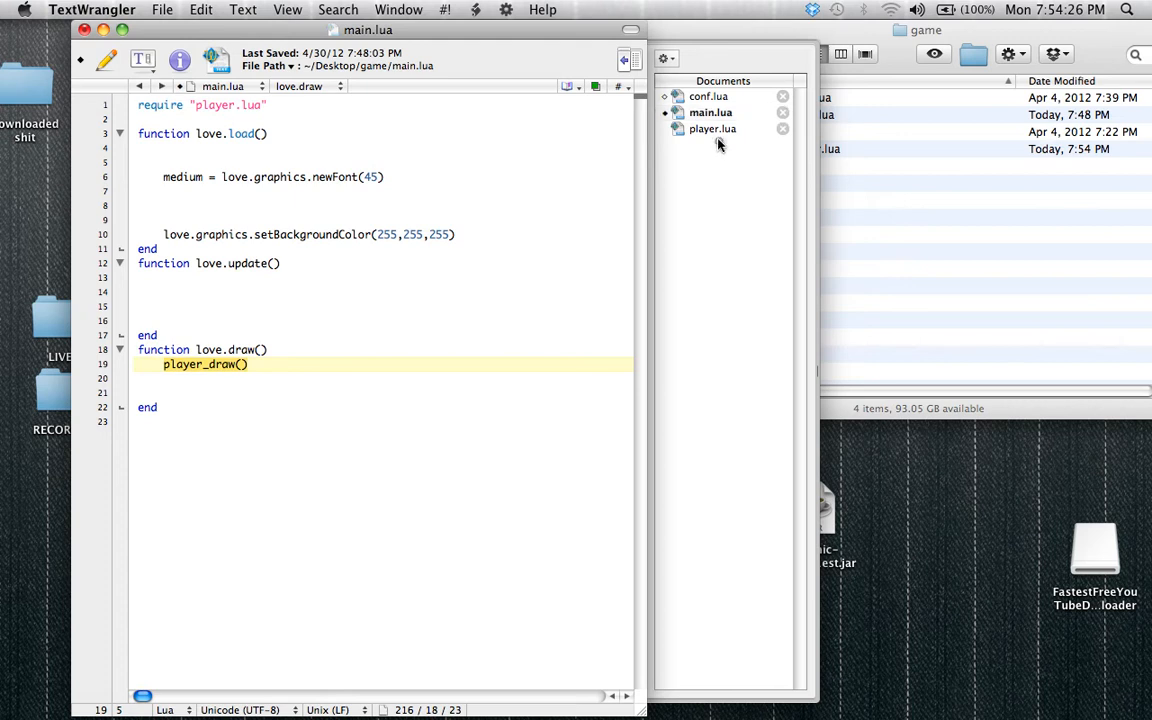
left_click(712, 128)
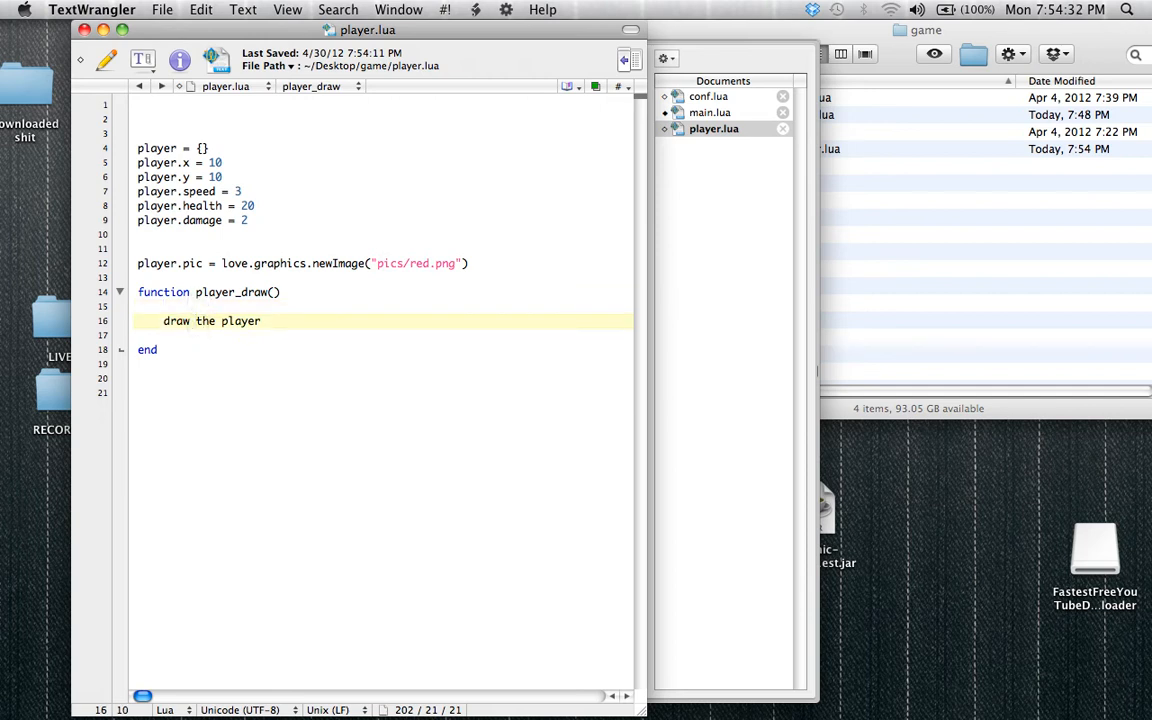
left_click(712, 112)
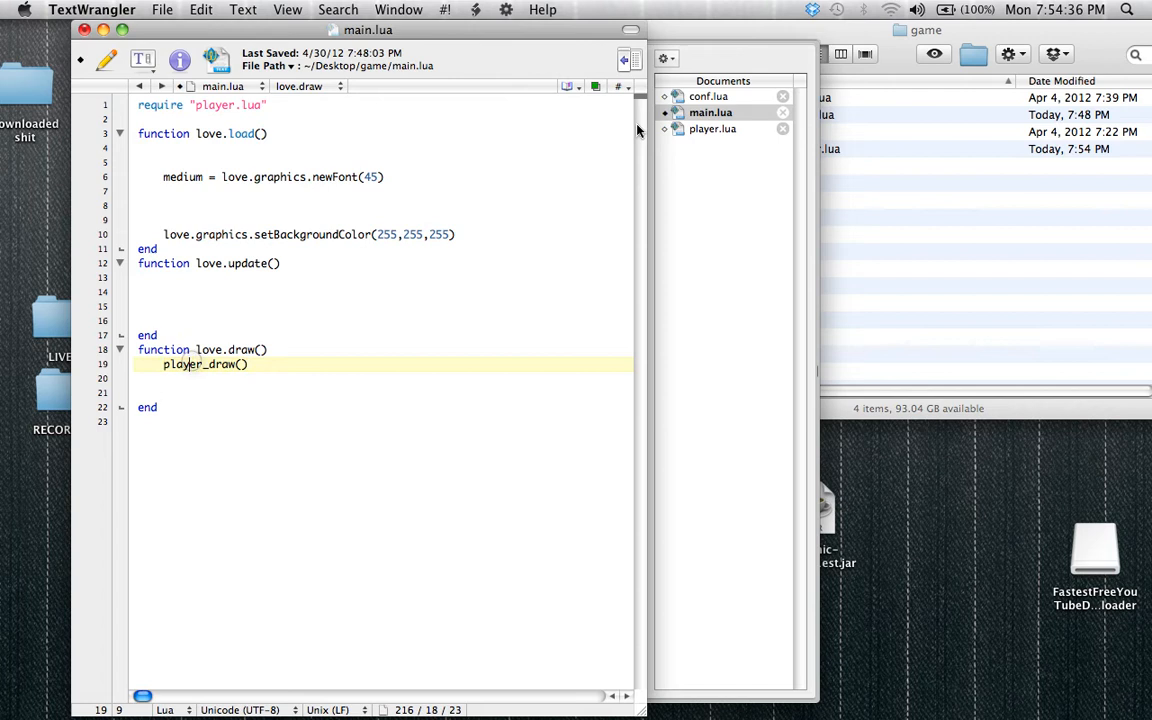
left_click(712, 128)
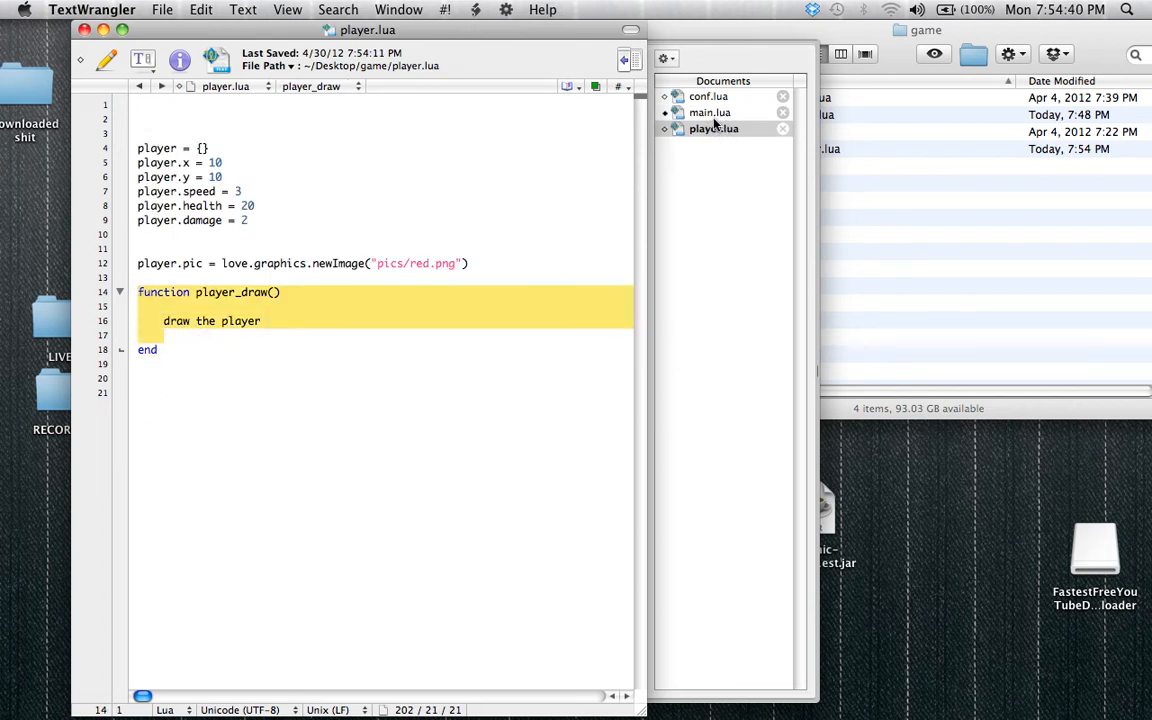
Back in player.lua, remove the placeholder line, leaving player_draw() with an empty body
left_click(712, 112)
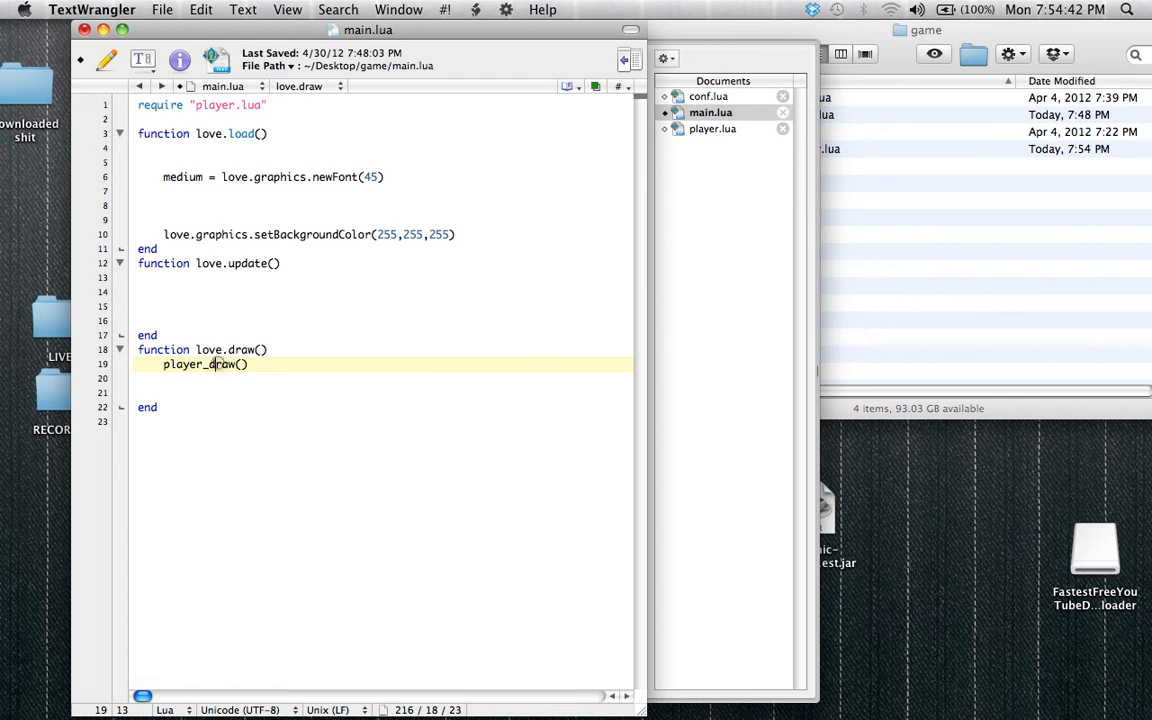
left_click(714, 128)
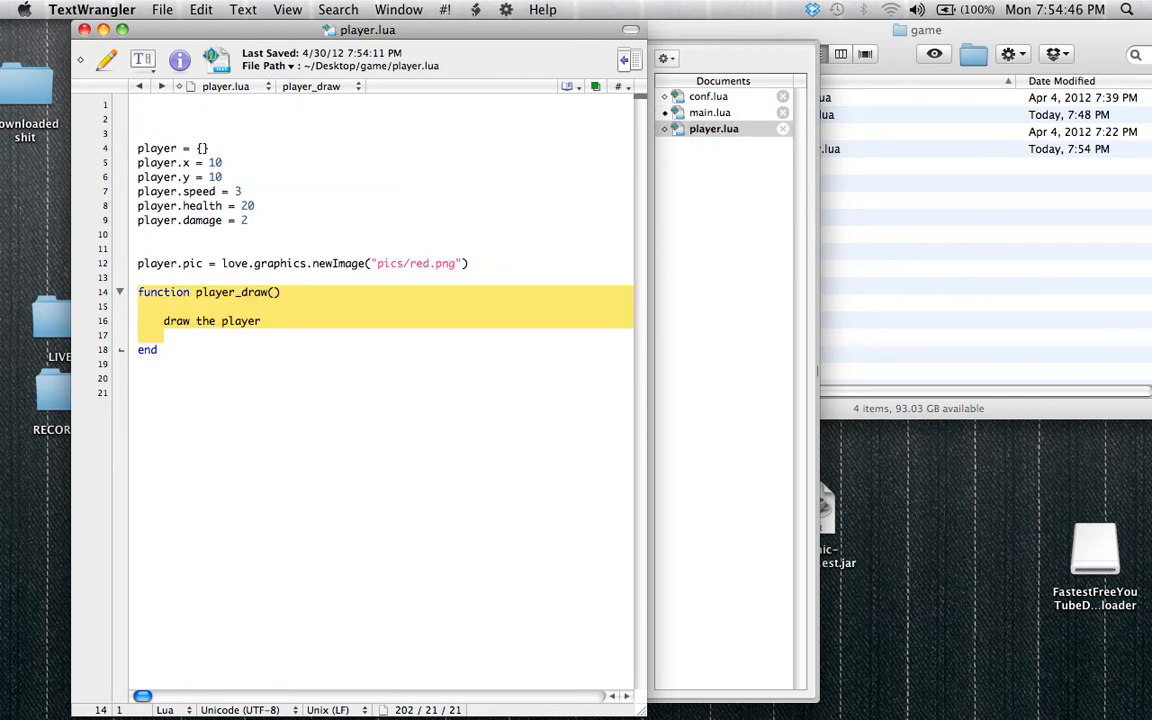
left_click(408, 234)
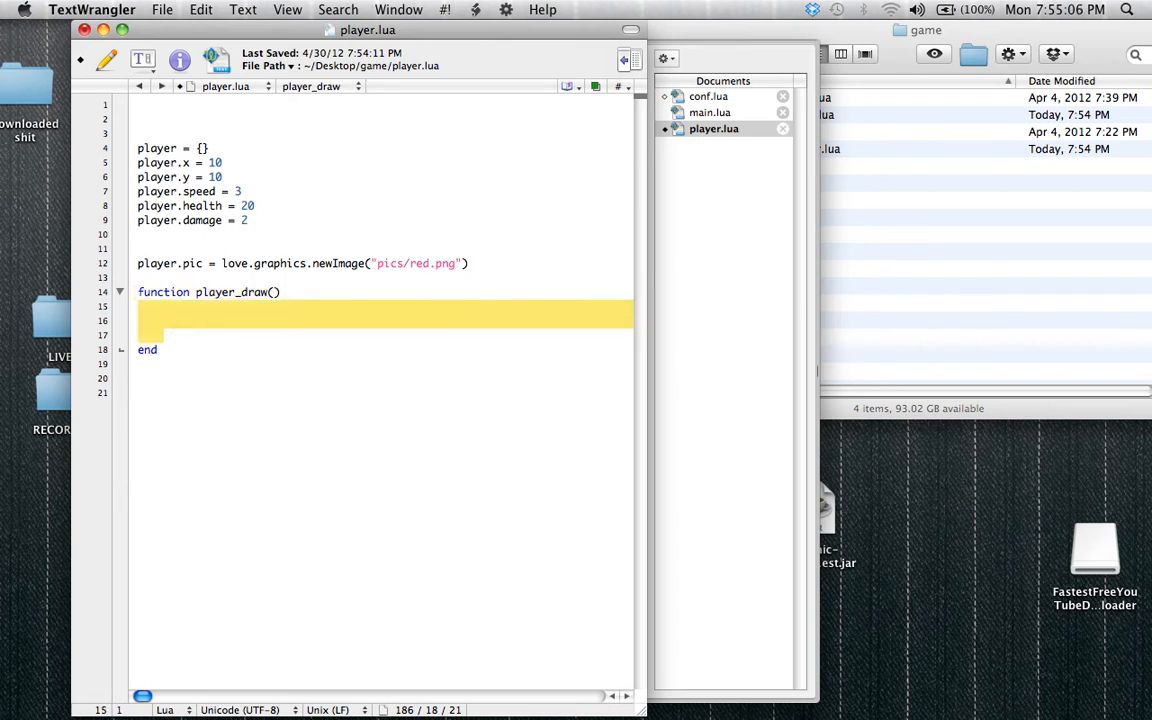
left_click(196, 292)
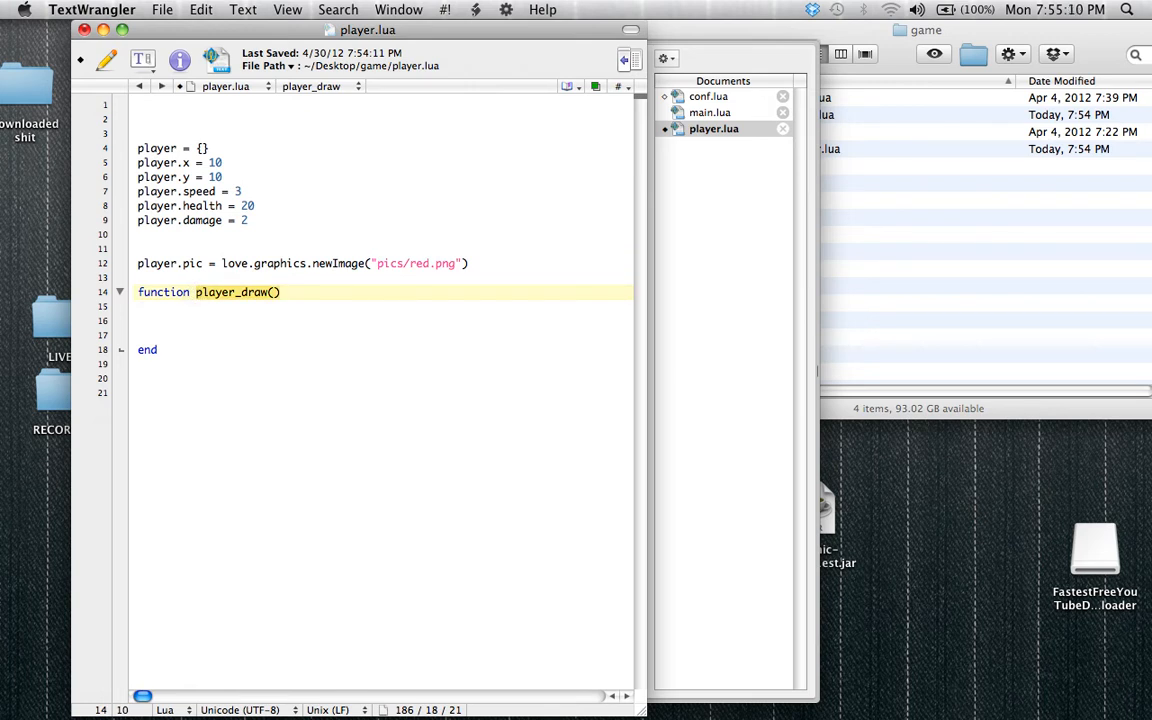
left_click(144, 316)
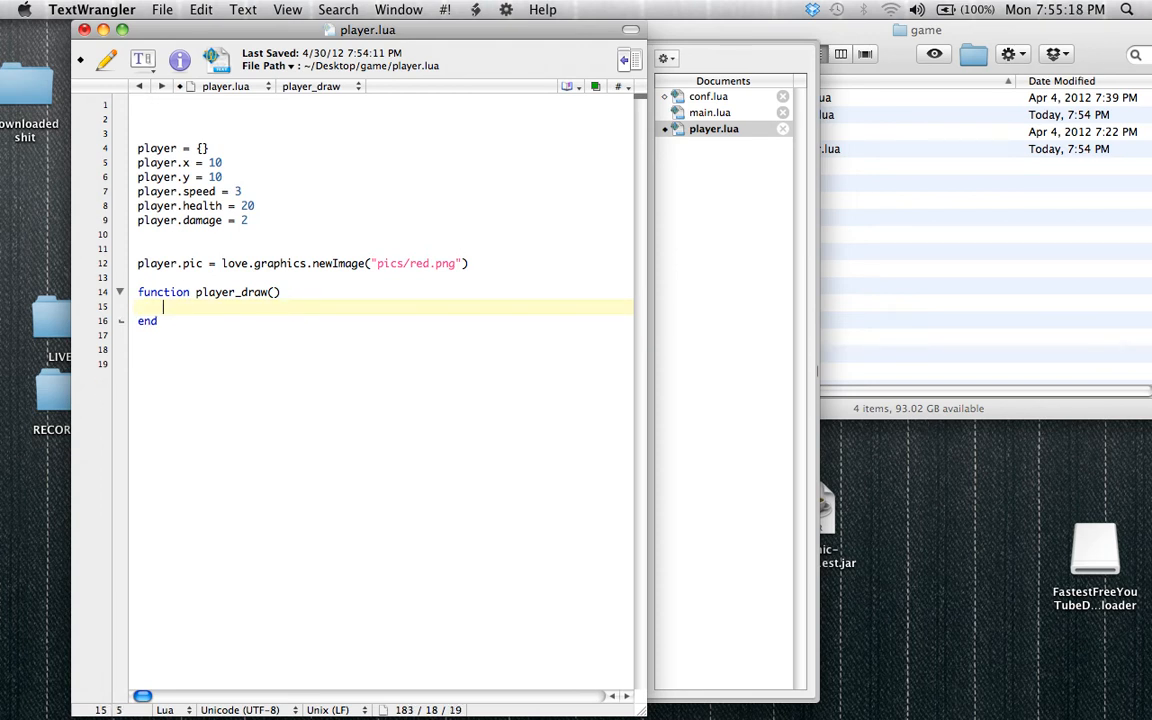
Add love.graphics.setColor(255,255,255) as the first line of player_draw()
type("love.g")
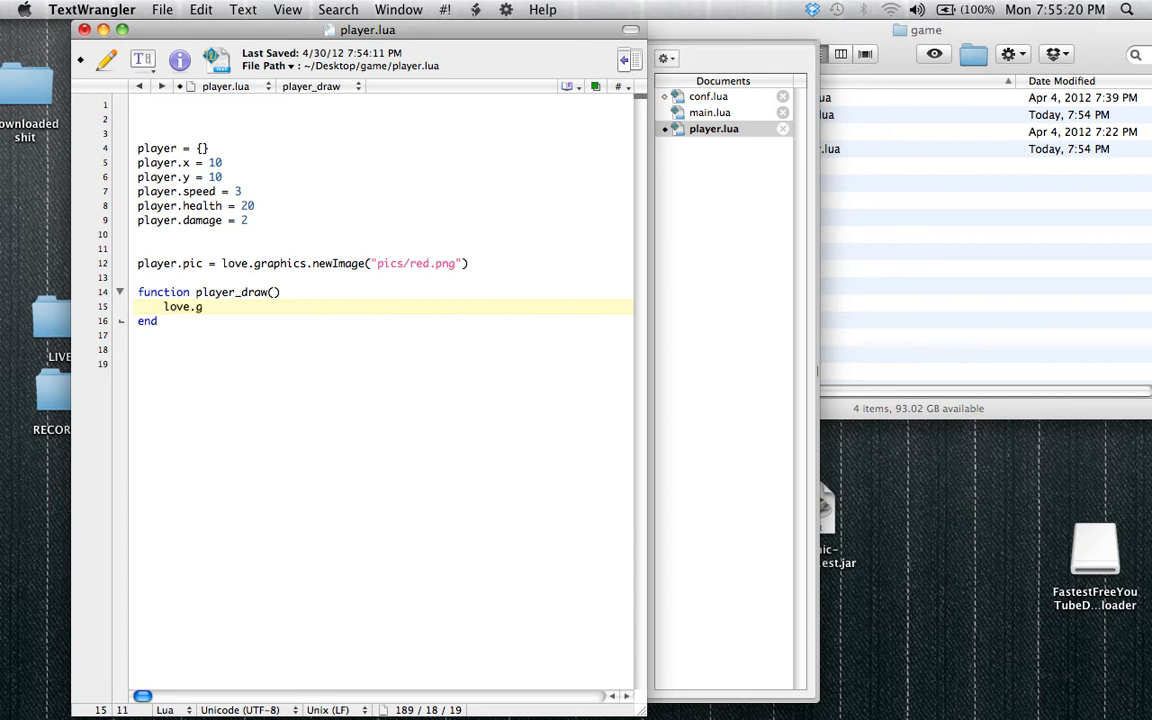
type("raphics.setCoor")
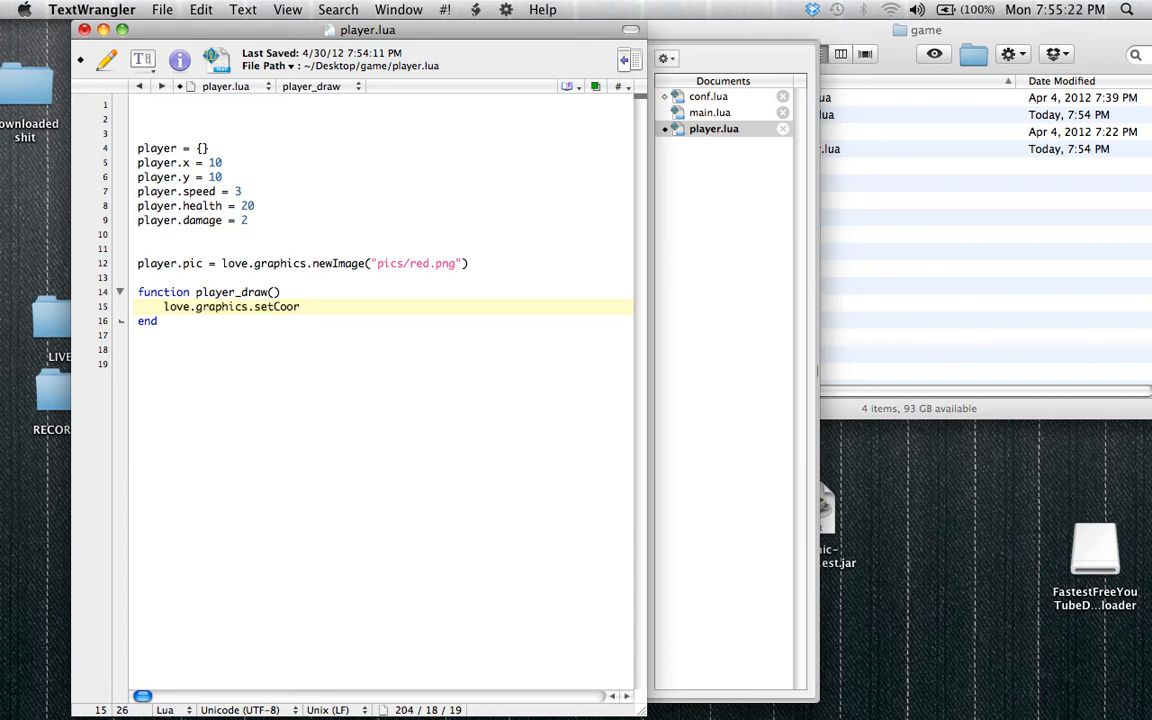
type("Color(")
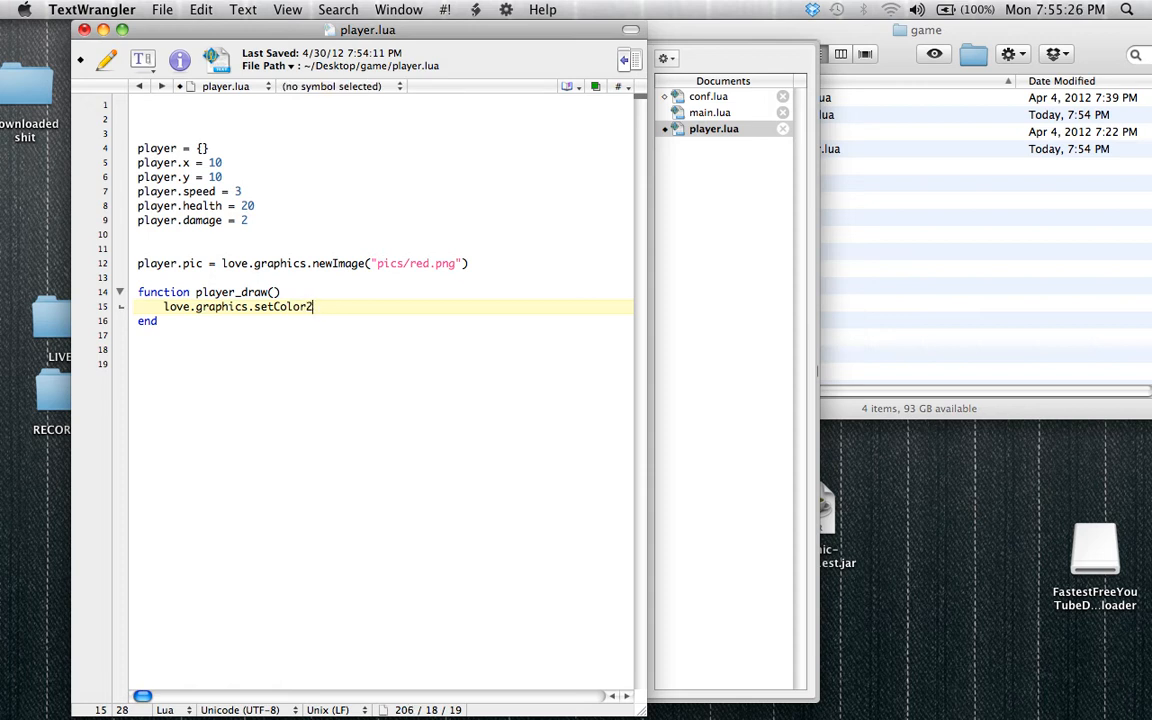
type("(255,255,255)")
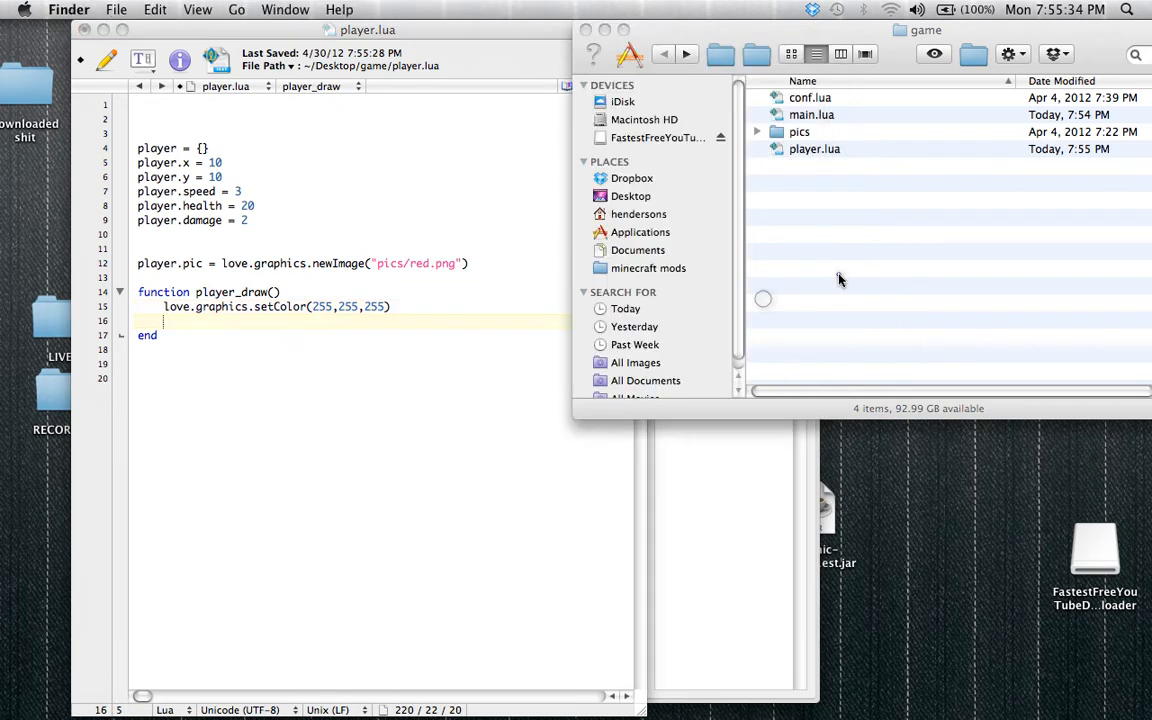
Add love.graphics.draw(player.pic,player.x,player.y) on the next line of player_draw()
double_click(796, 132)
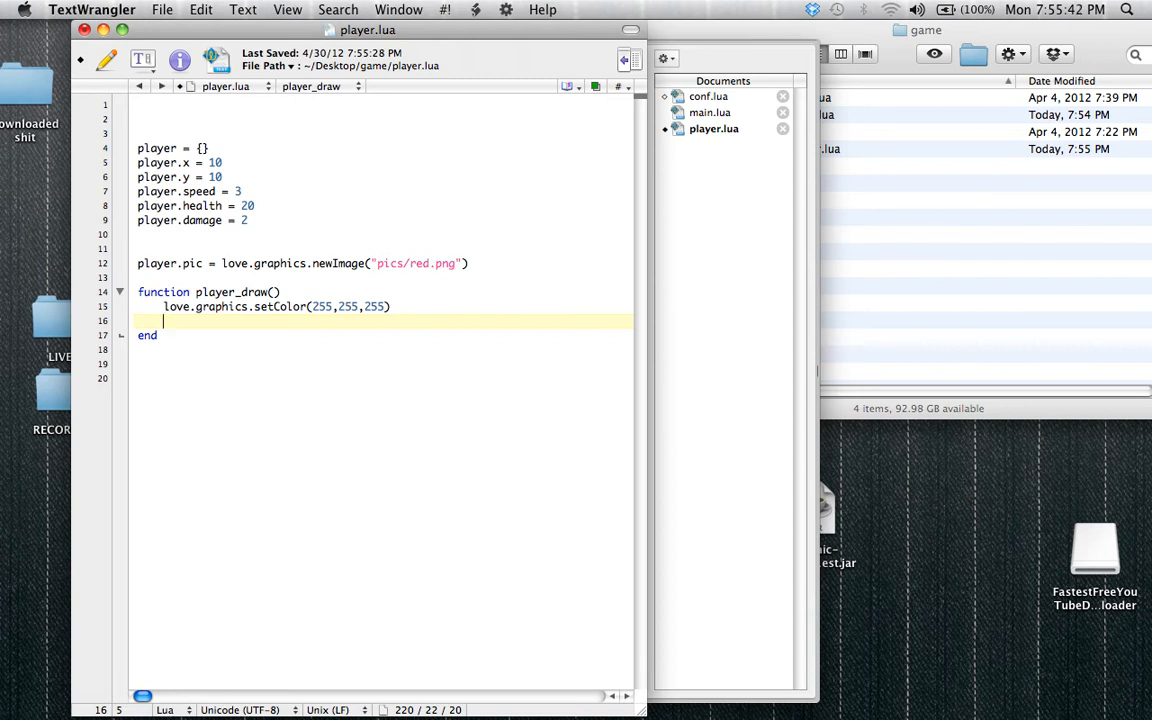
type("love.graphics.draw(")
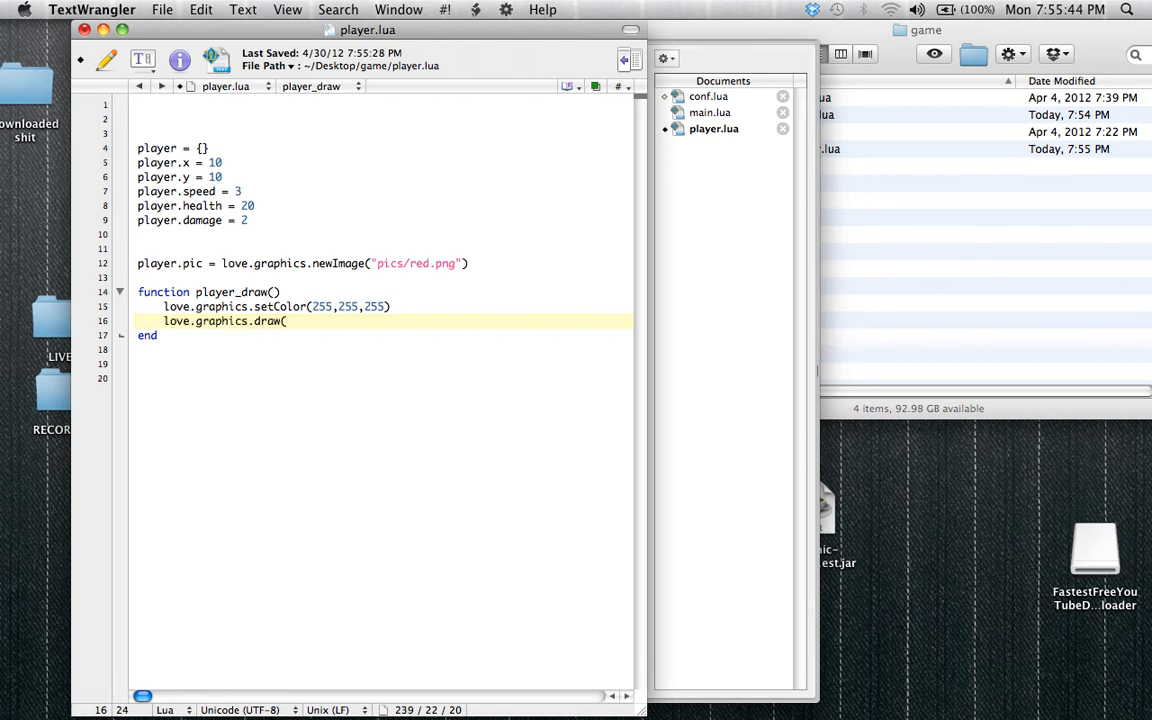
type("player")
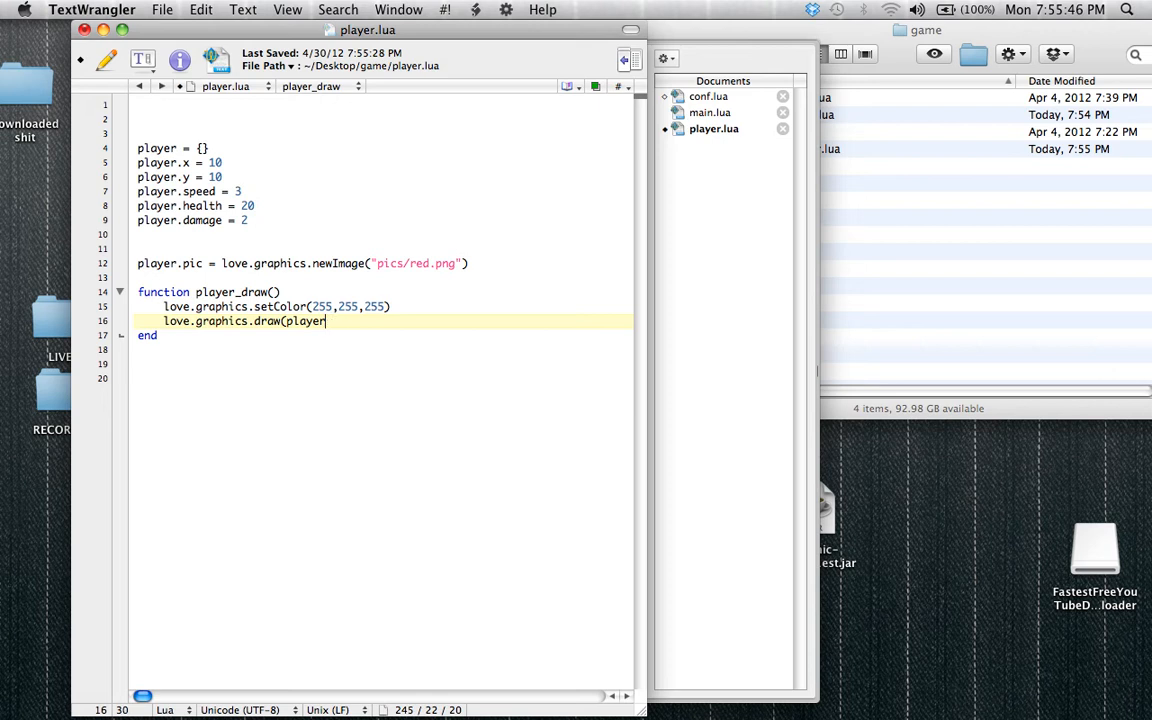
type(".pic,player.x,player")
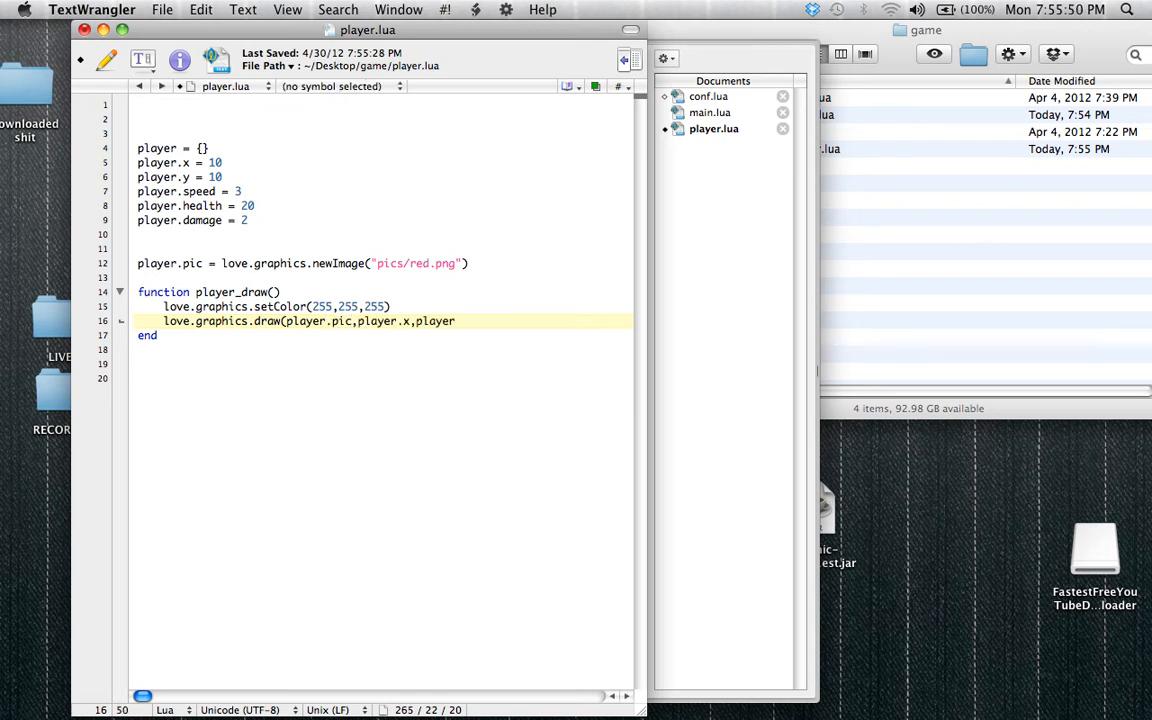
type(".y)")
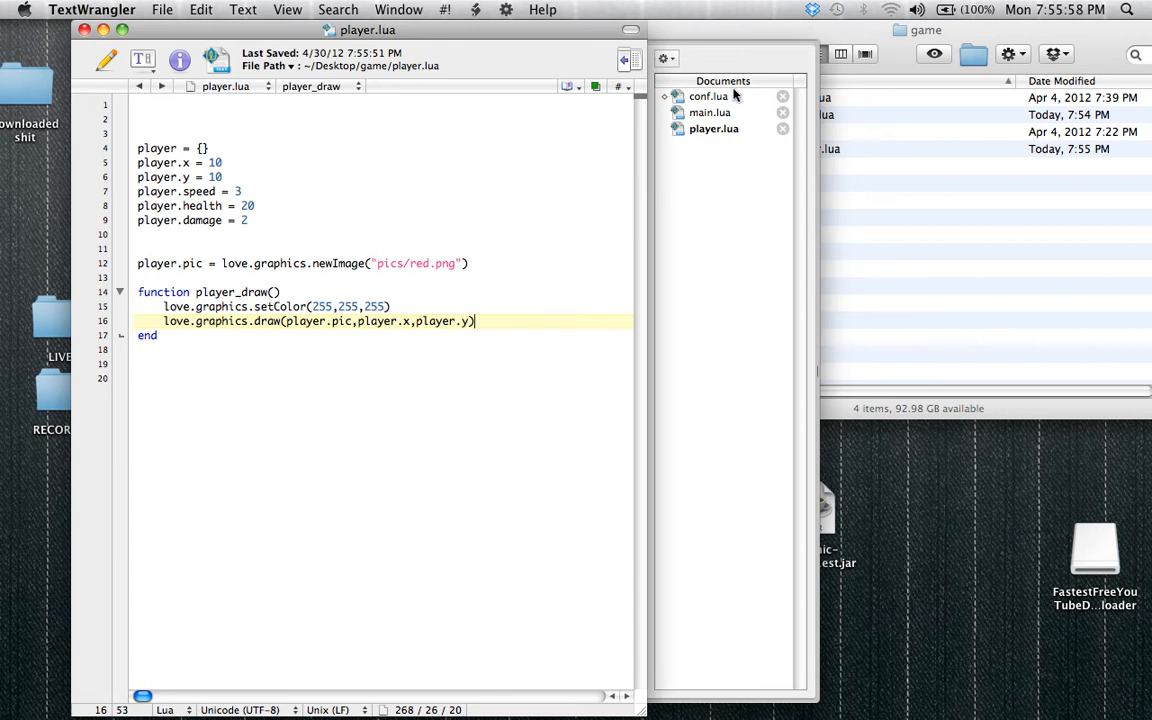
Compare player.lua's draw code against main.lua's player_draw() call in the Documents drawer
left_click(716, 112)
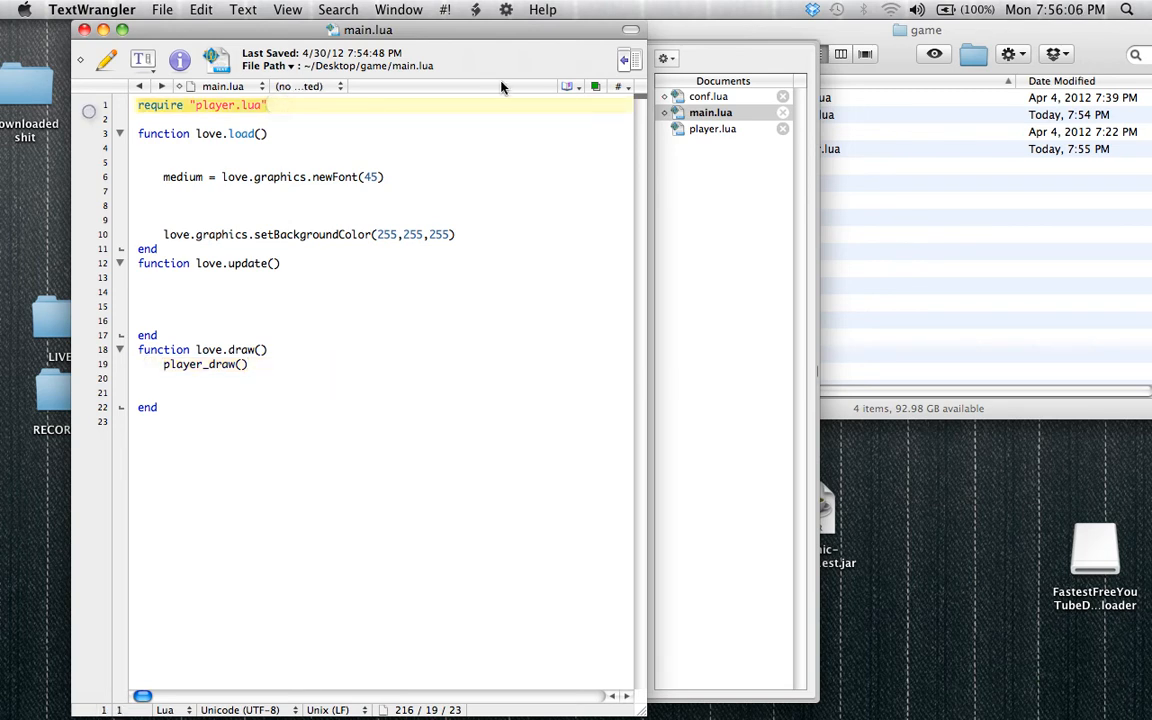
left_click(714, 128)
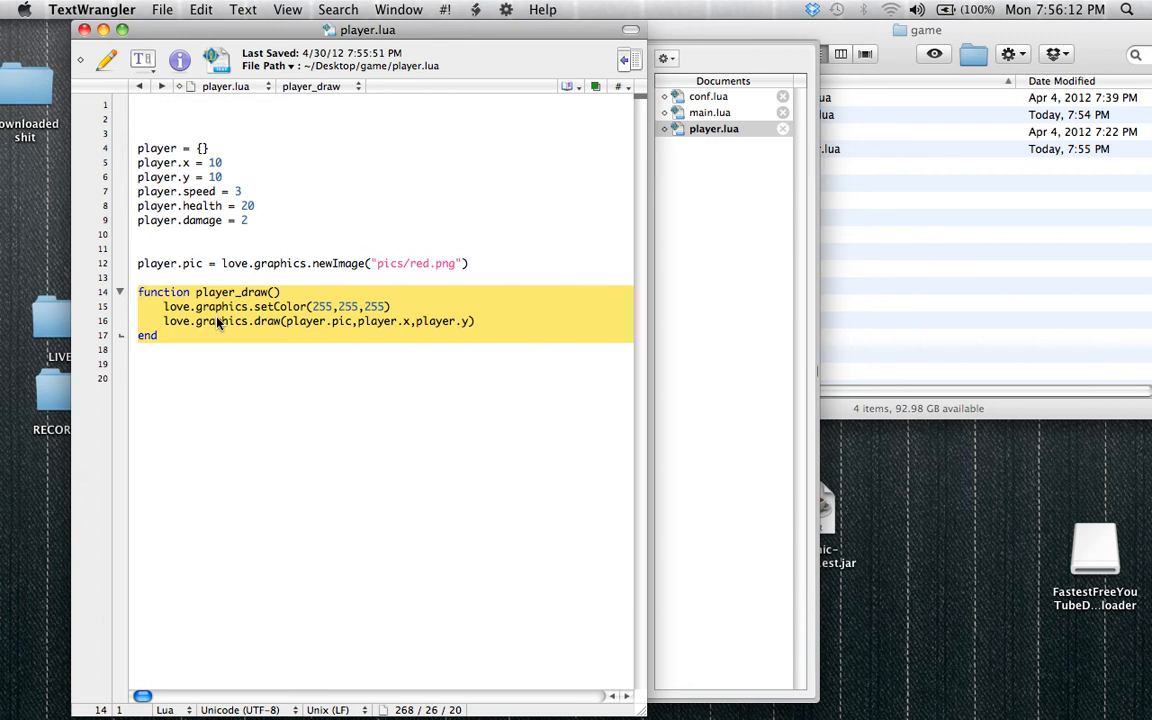
left_click(712, 112)
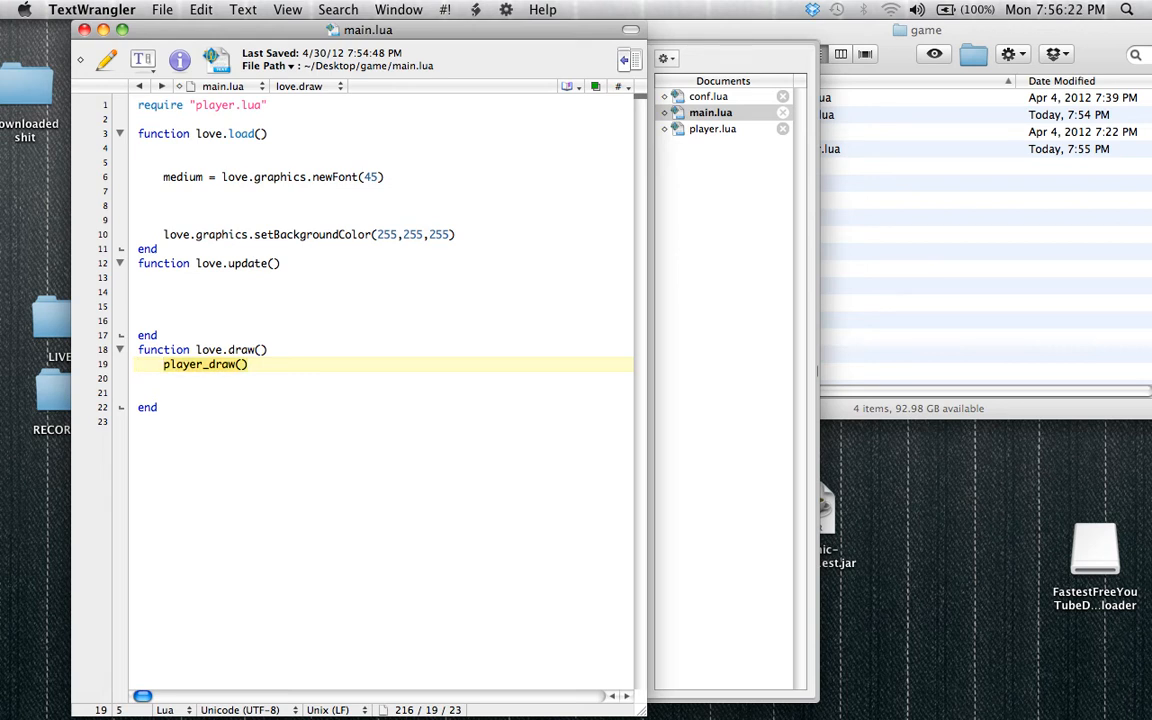
left_click(712, 128)
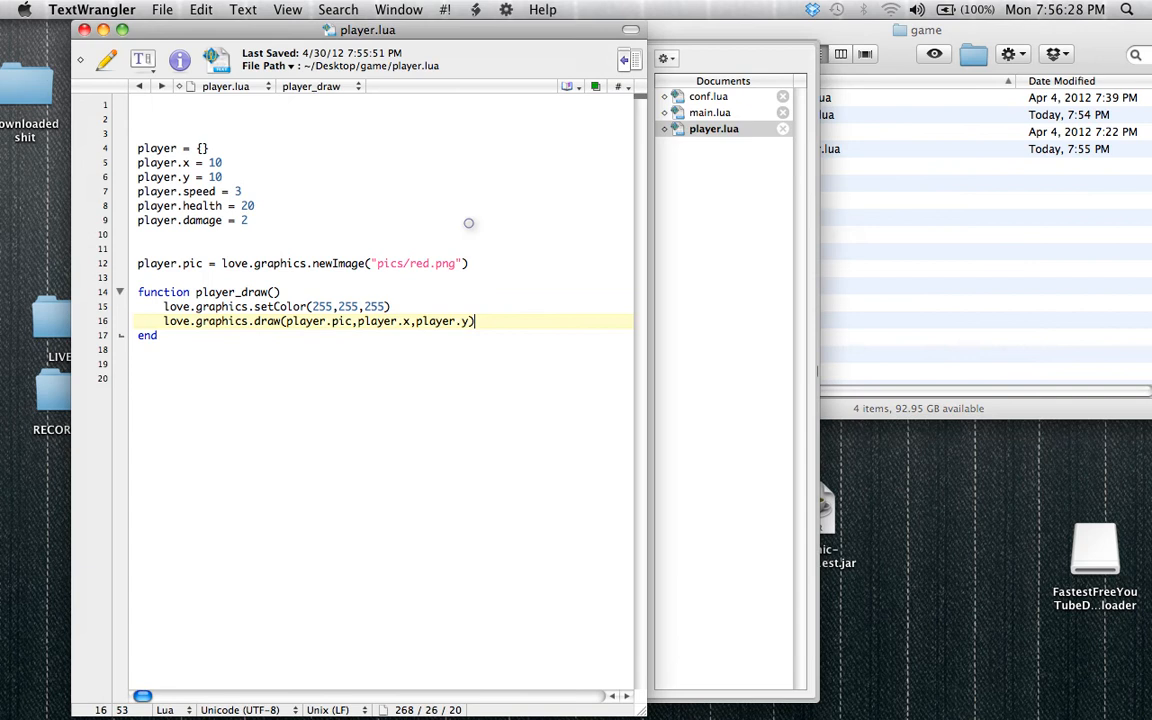
mouse_move(1144, 252)
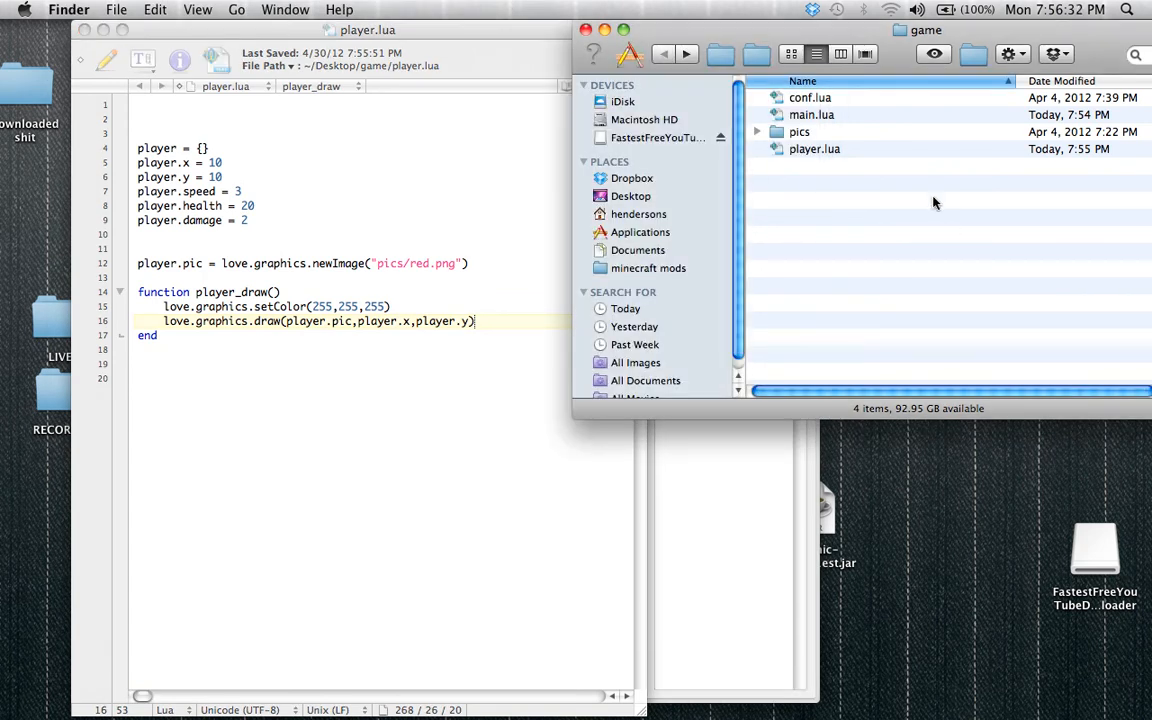
Launch the game with love from Finder, see the red player square, quit, and return to player.lua
right_click(804, 132)
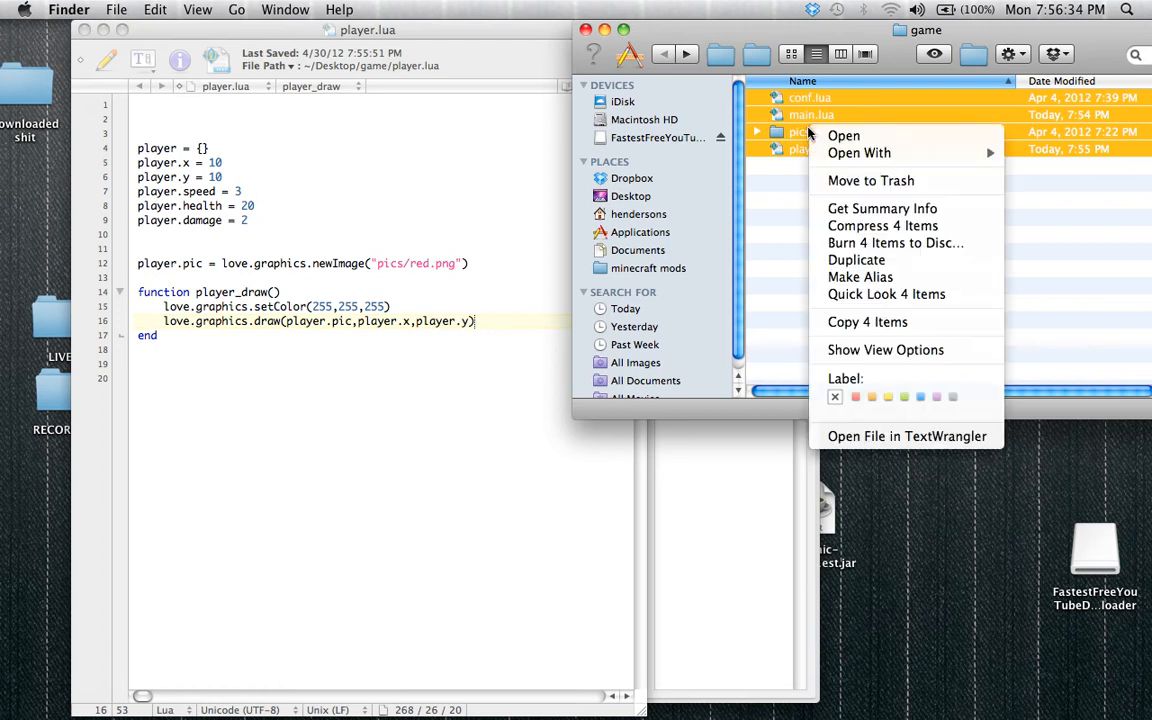
left_click(840, 226)
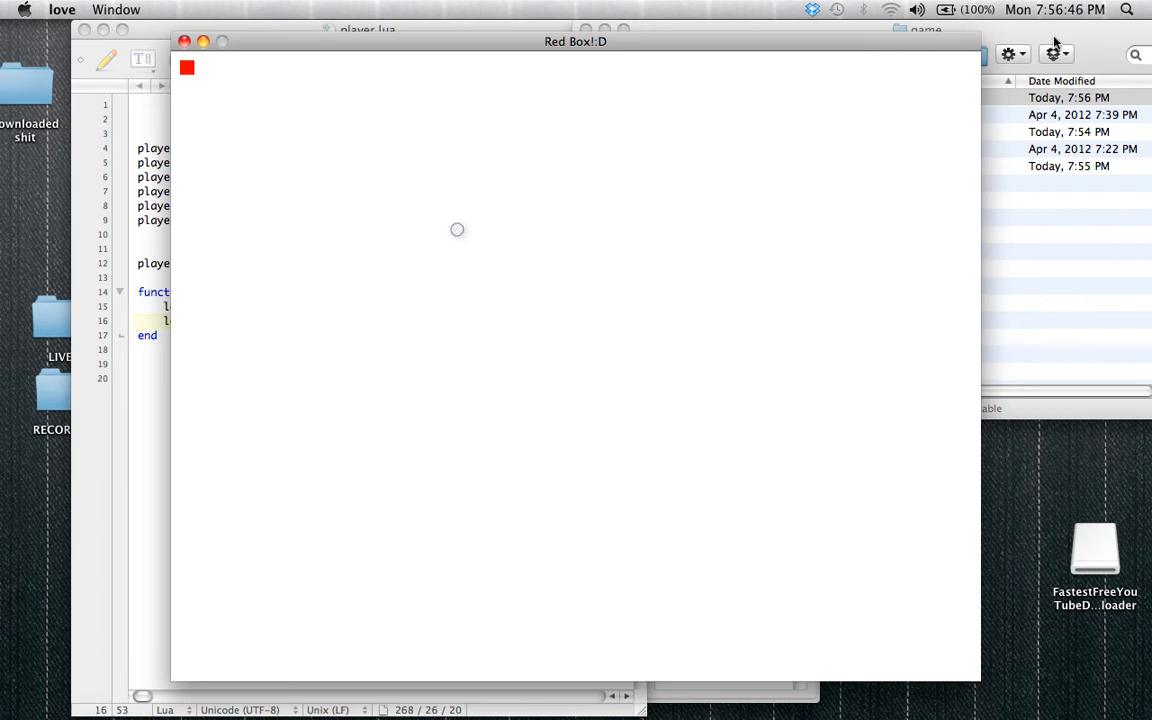
right_click(820, 96)
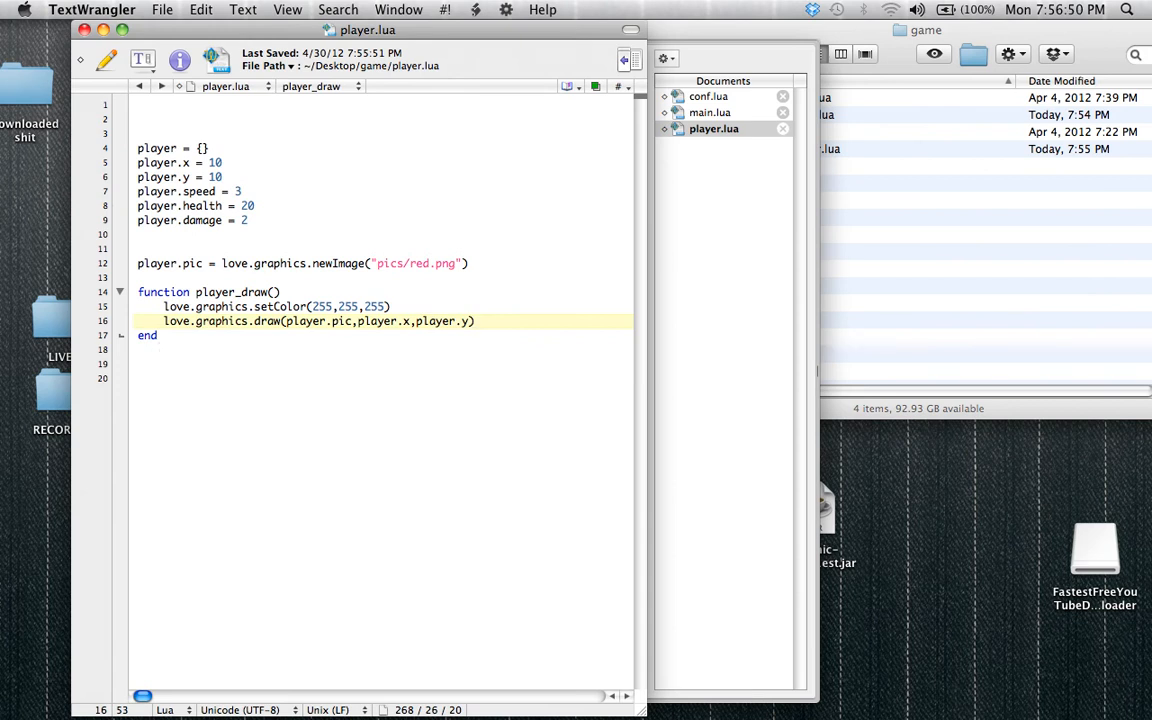
left_click(170, 348)
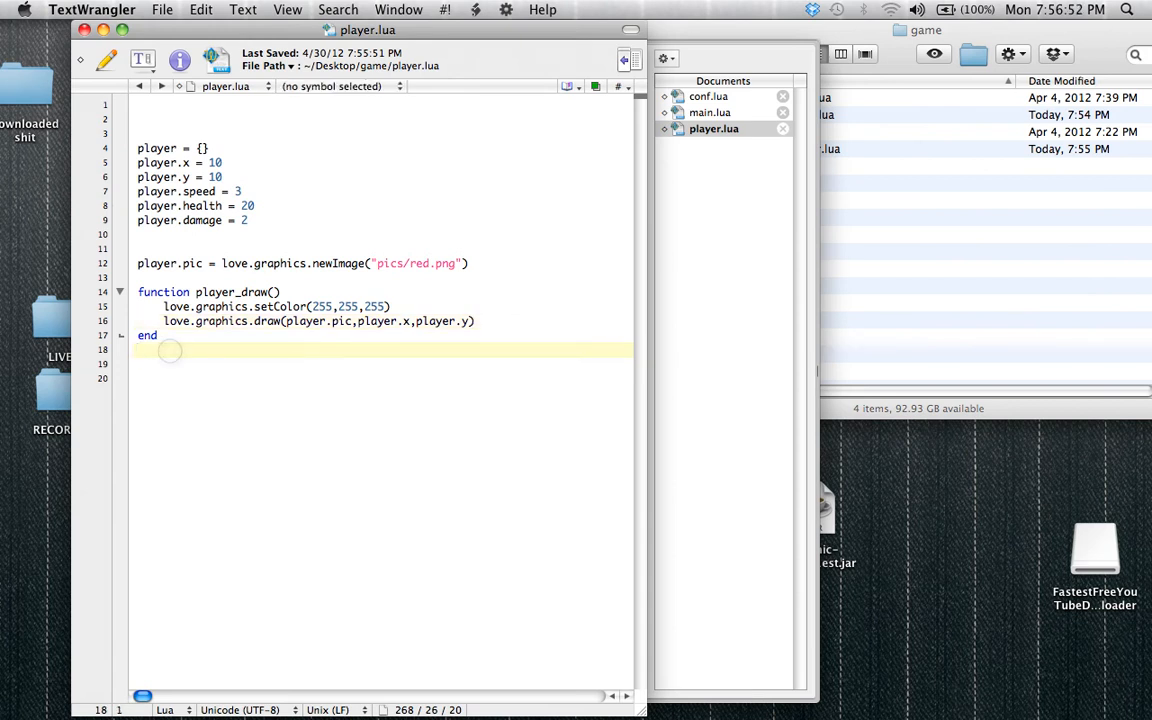
Write 'function player_move()' below player_draw(), starting its body with 'if love'
type("funciton")
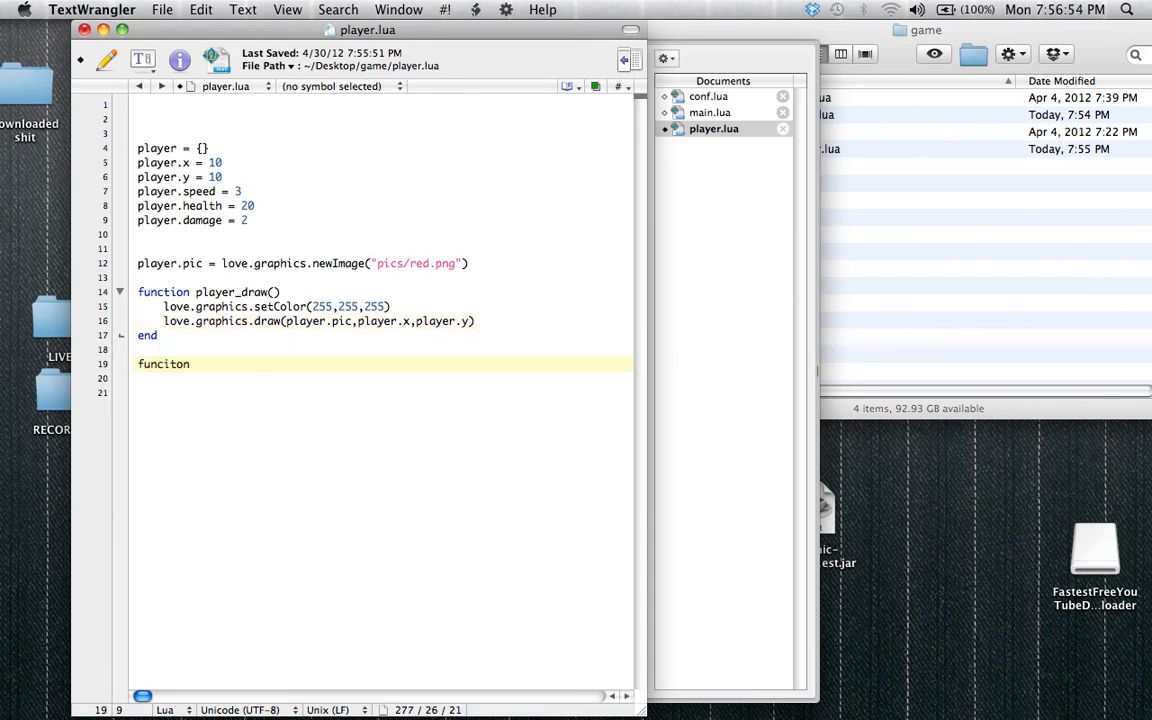
type("function")
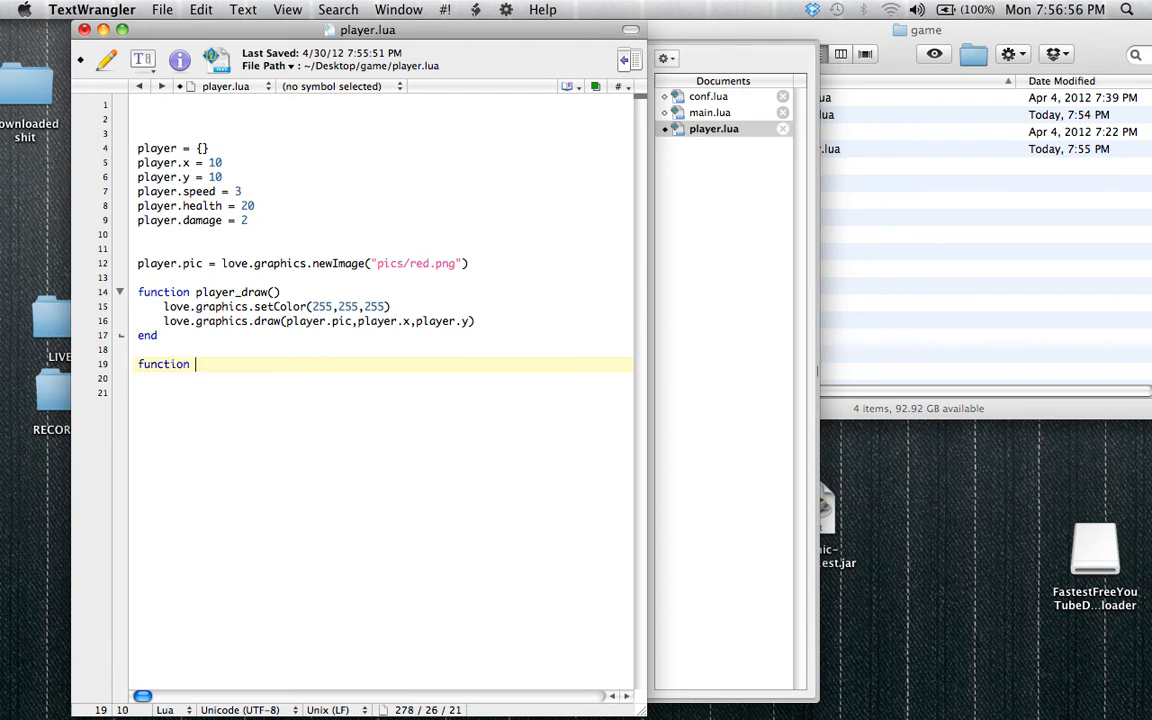
type("player_move()")
left_click(380, 392)
type("end")
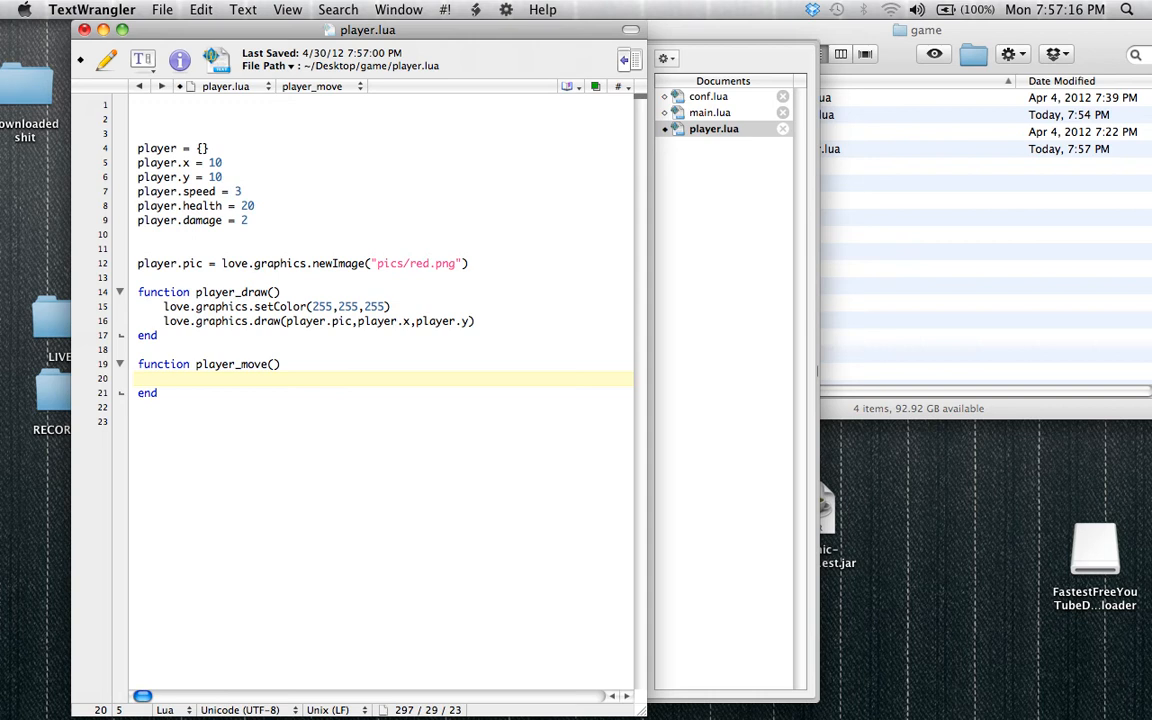
type("i")
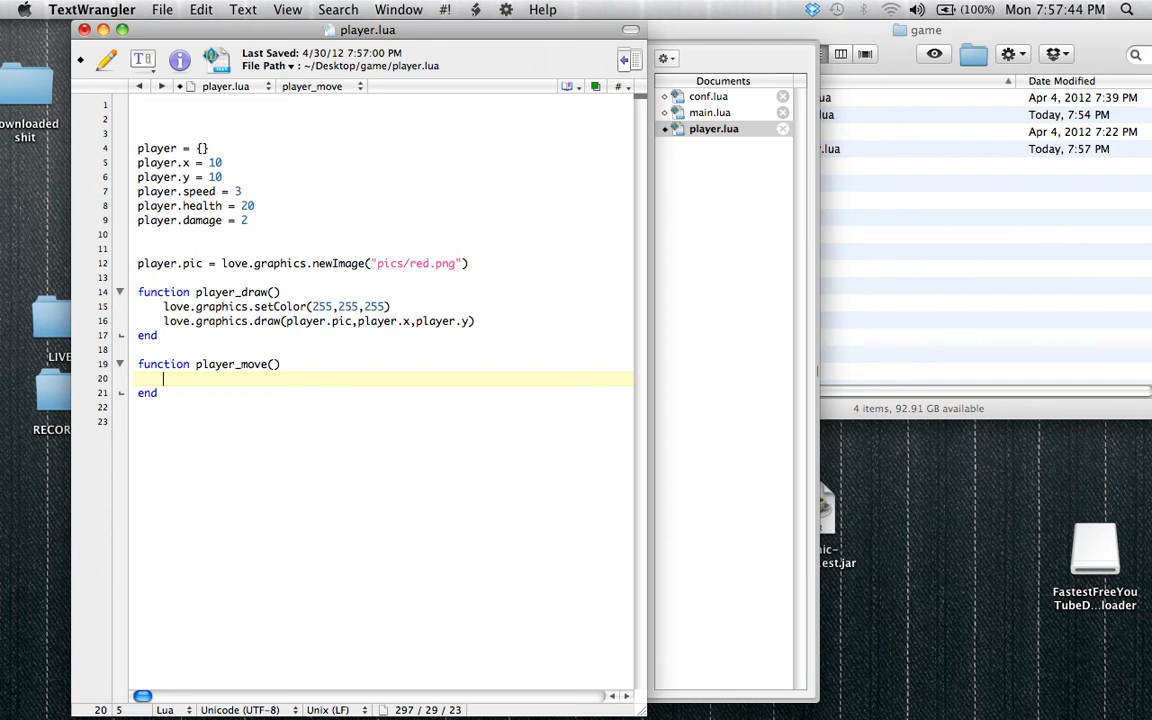
type("if love.keyboard.isDown")
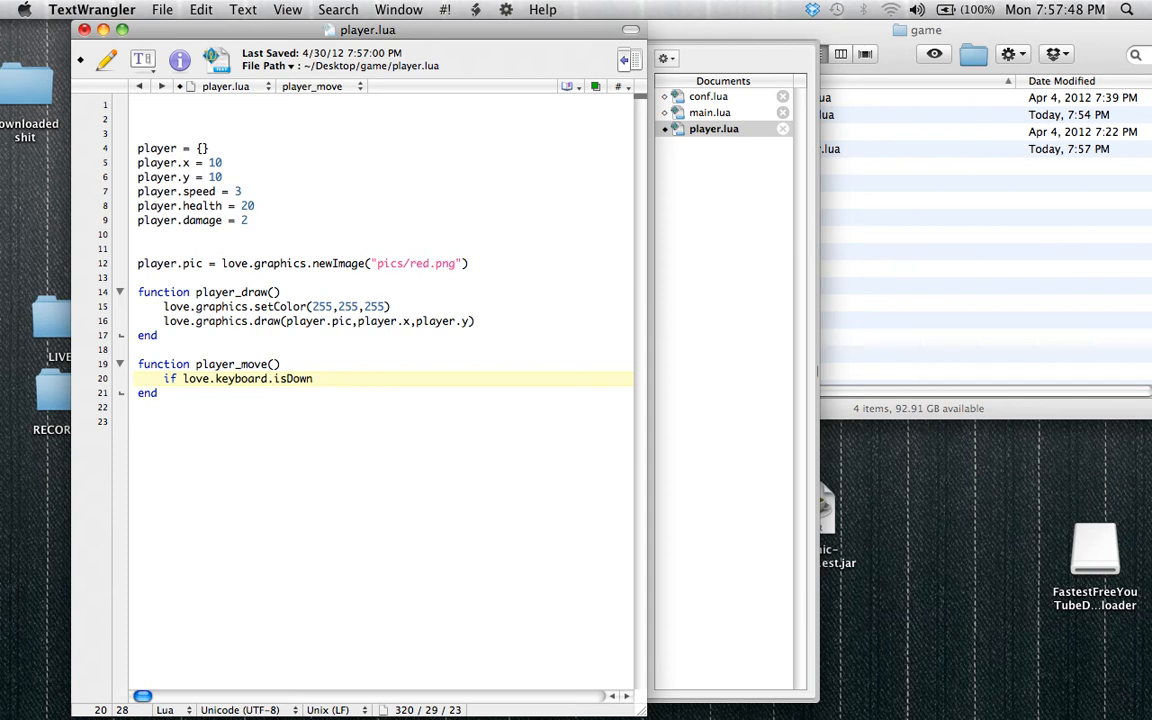
Add isDown checks for "up" and "s", each changing player.y by player.speed
type("(\"")
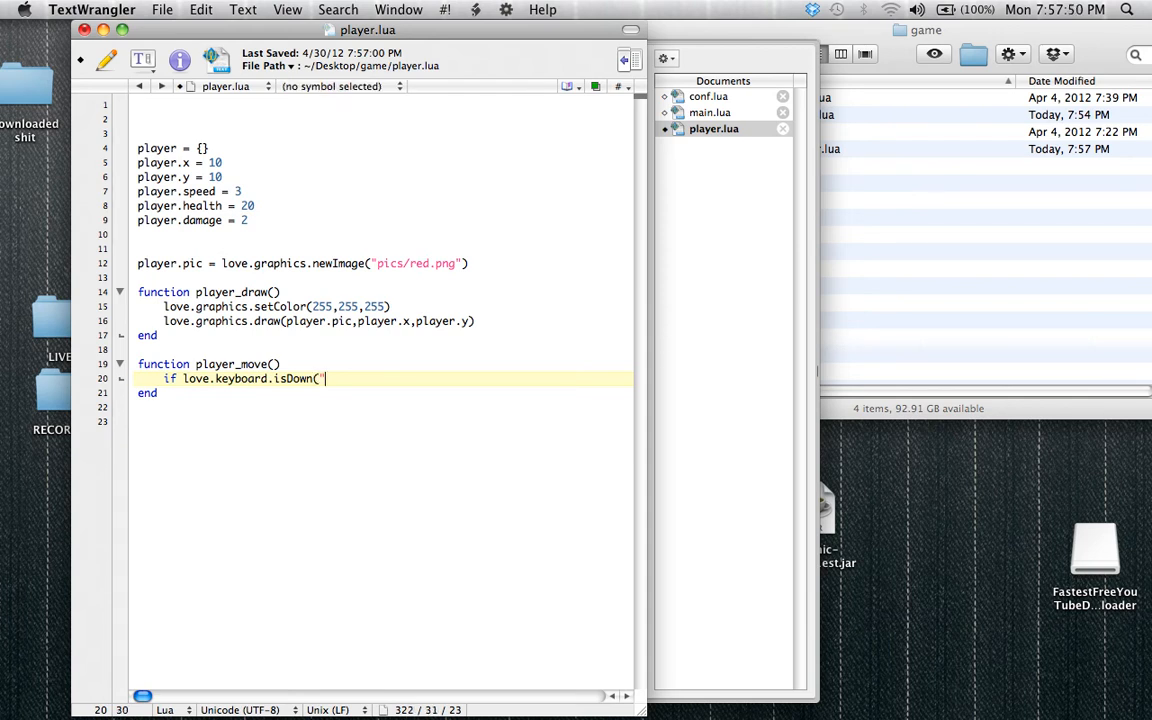
type("up\") then")
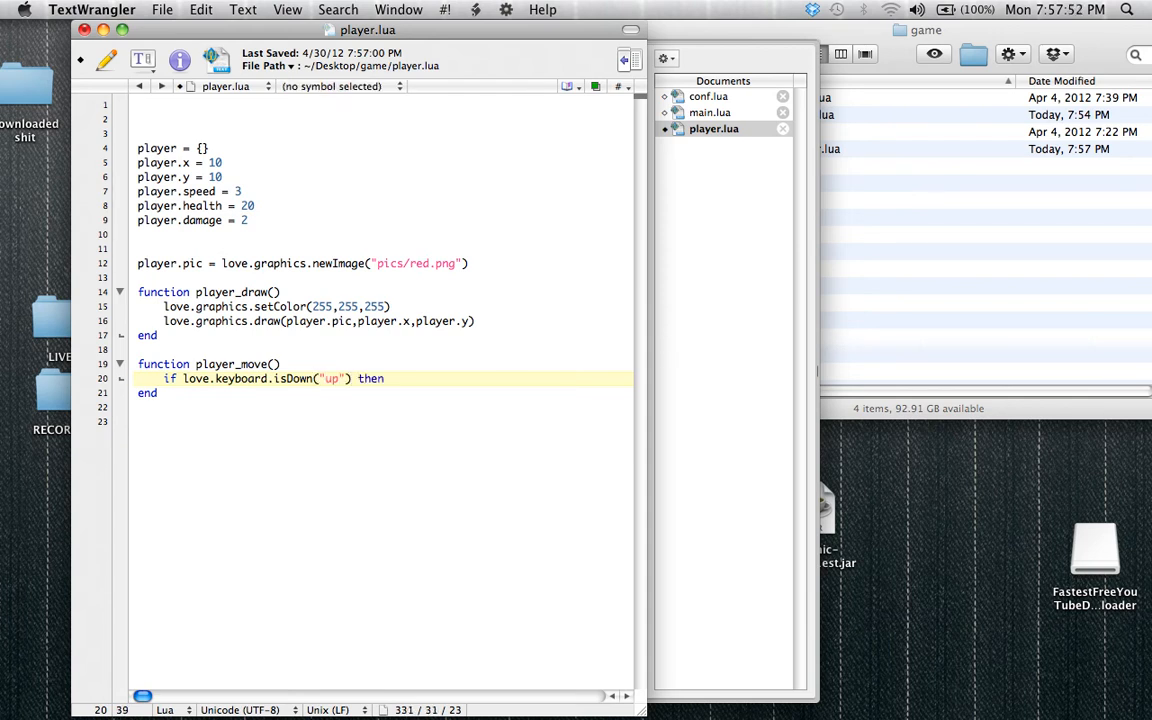
key("Return")
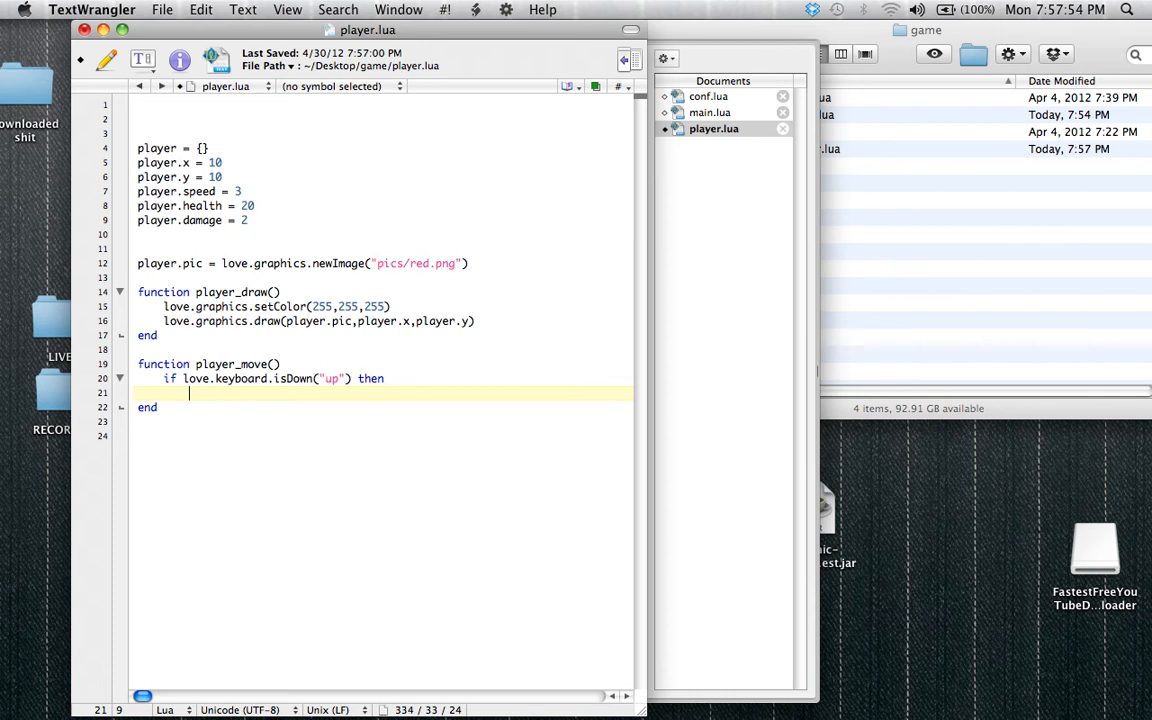
type("player.y = player.y - player.speed")
type("end")
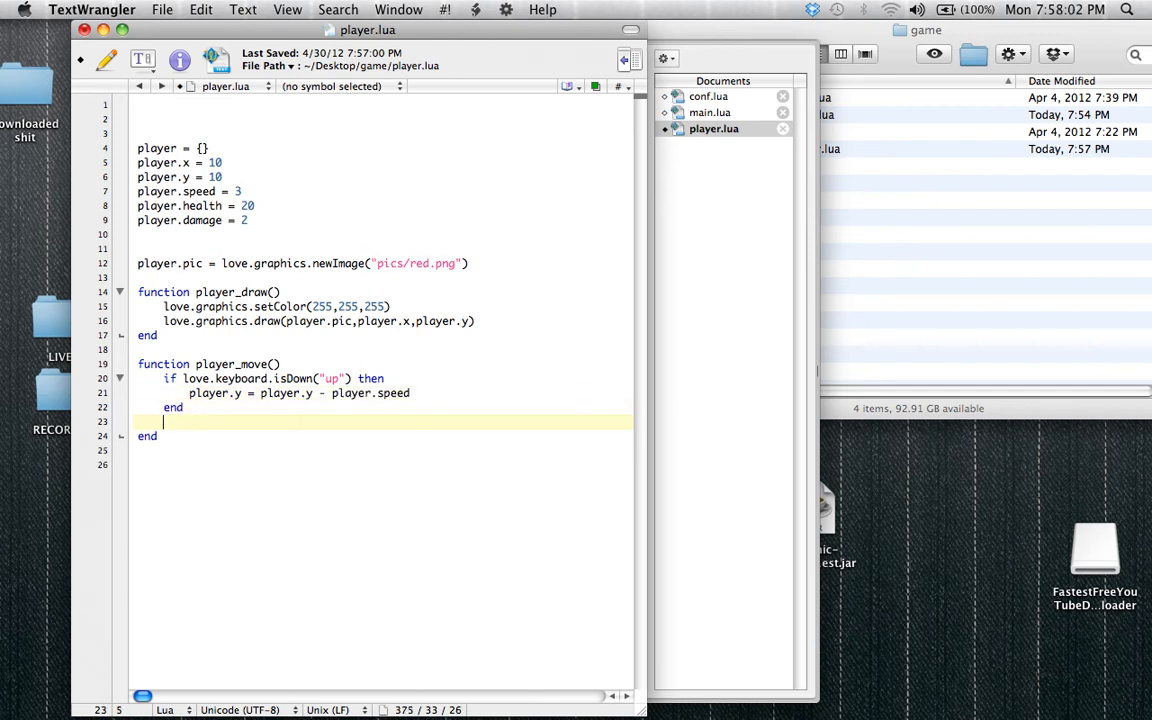
type("if love.keyboard.is")
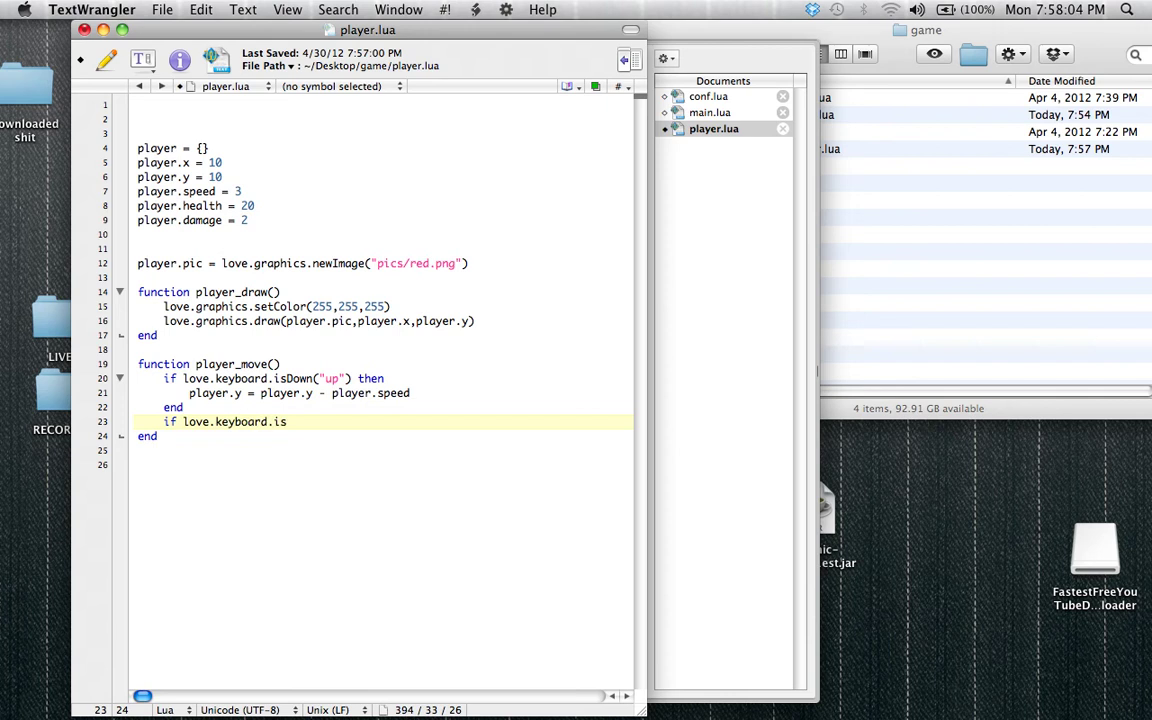
type("Down(\"s\"")
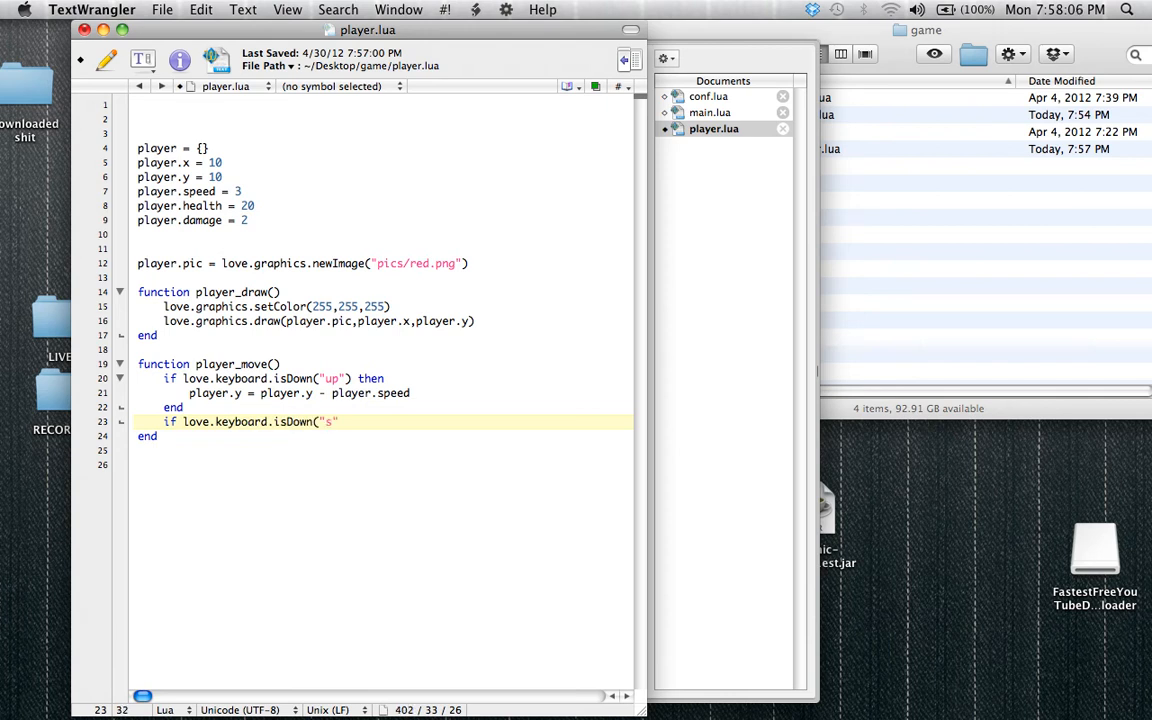
type("then")
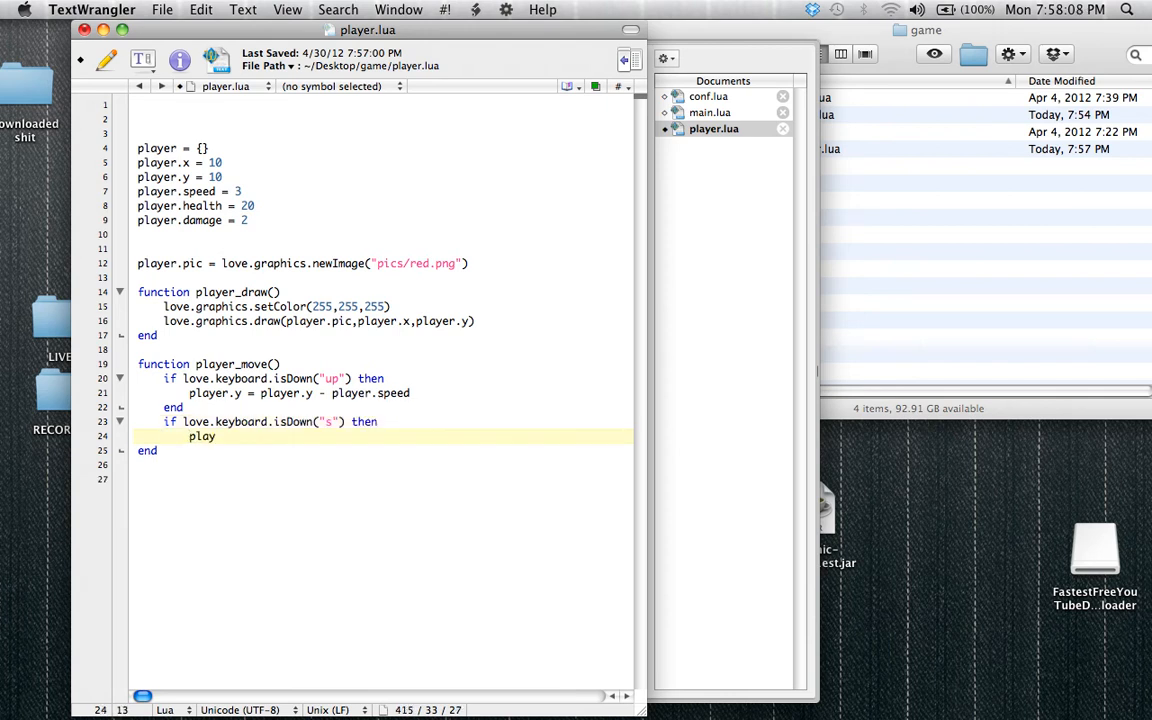
type("er.y = pla")
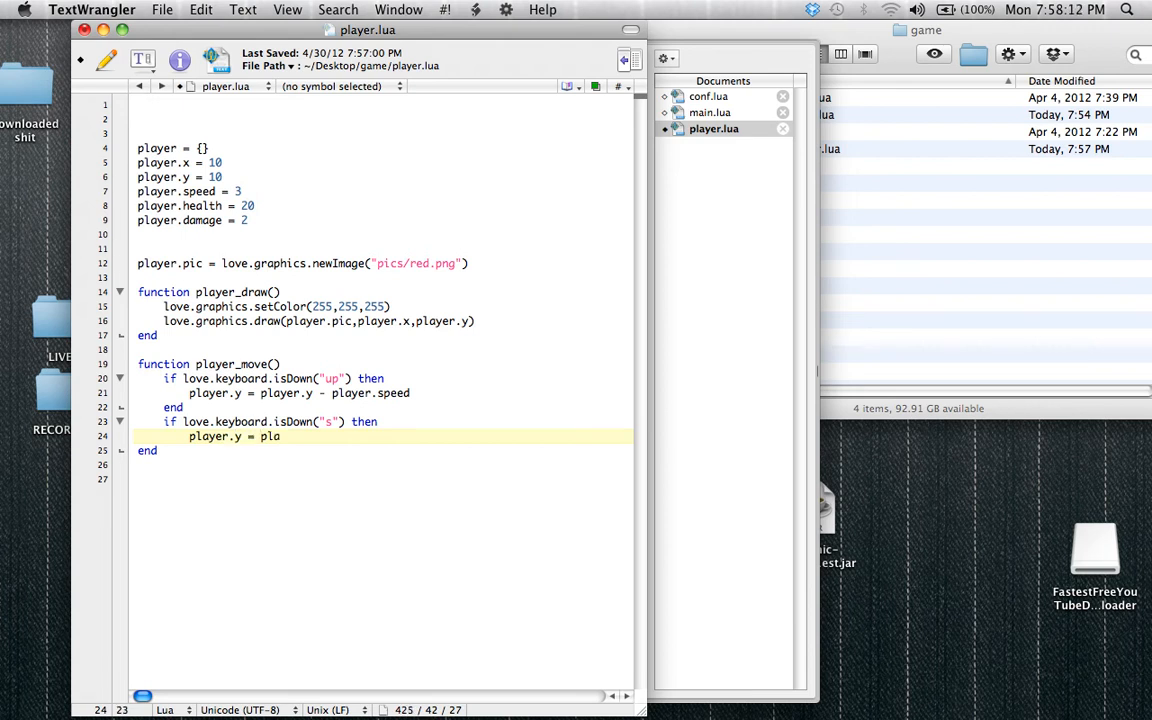
type("yer.y + player.speed")
type("if")
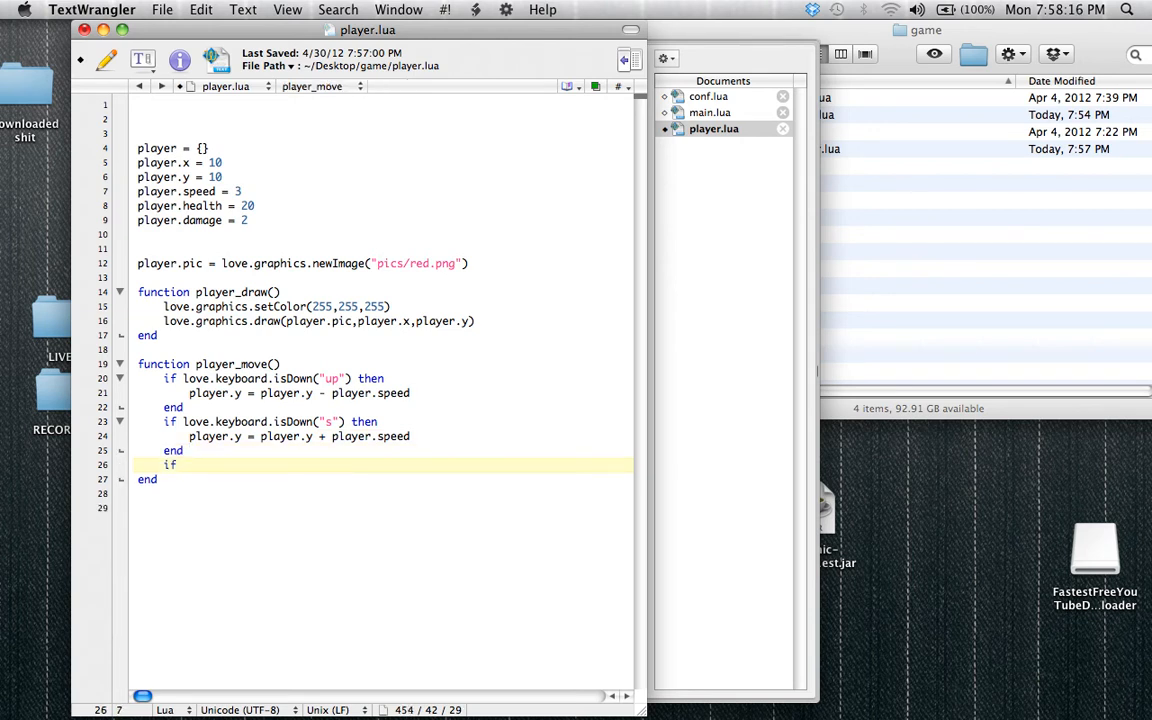
Add isDown checks for "a" and "d", each setting player.y from player.speed
type("love.keyboard.isD")
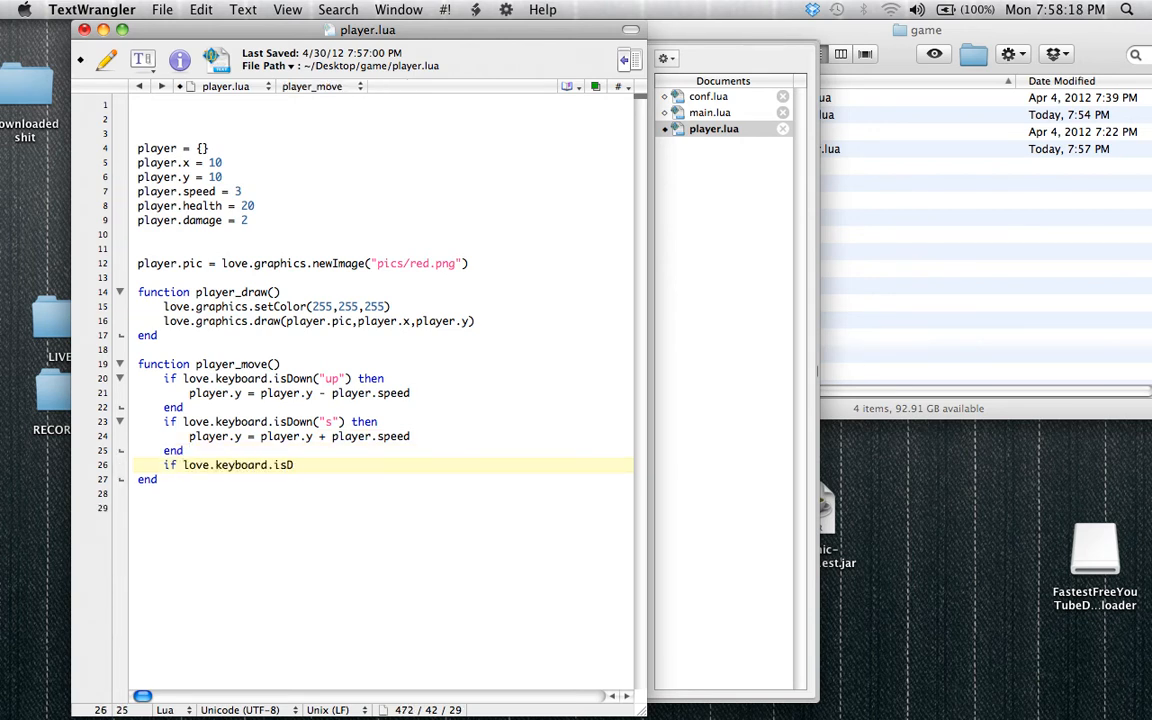
type("own(\"a\") then")
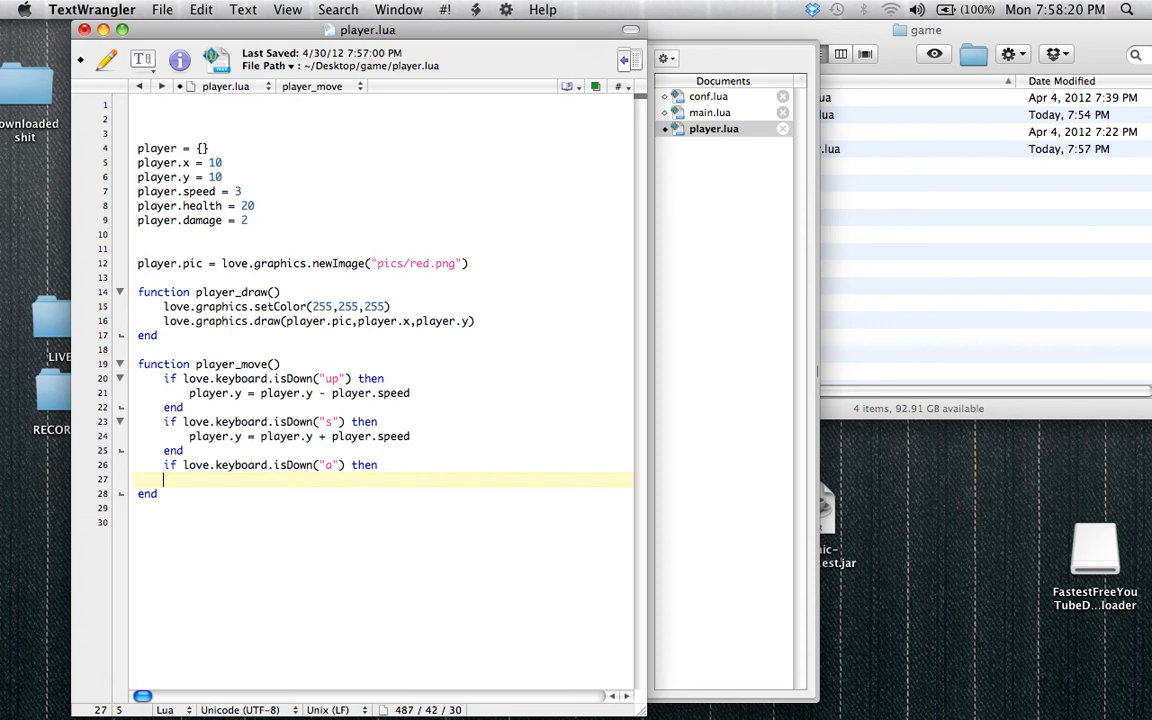
type("player.")
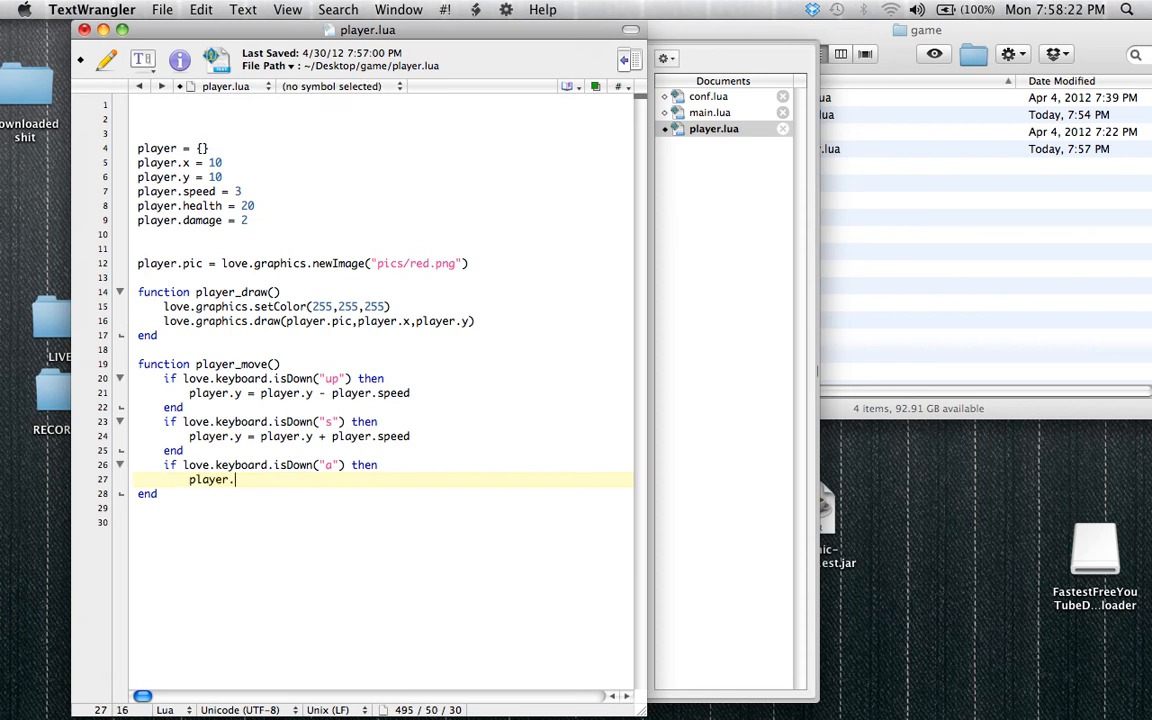
type("y = player.y -")
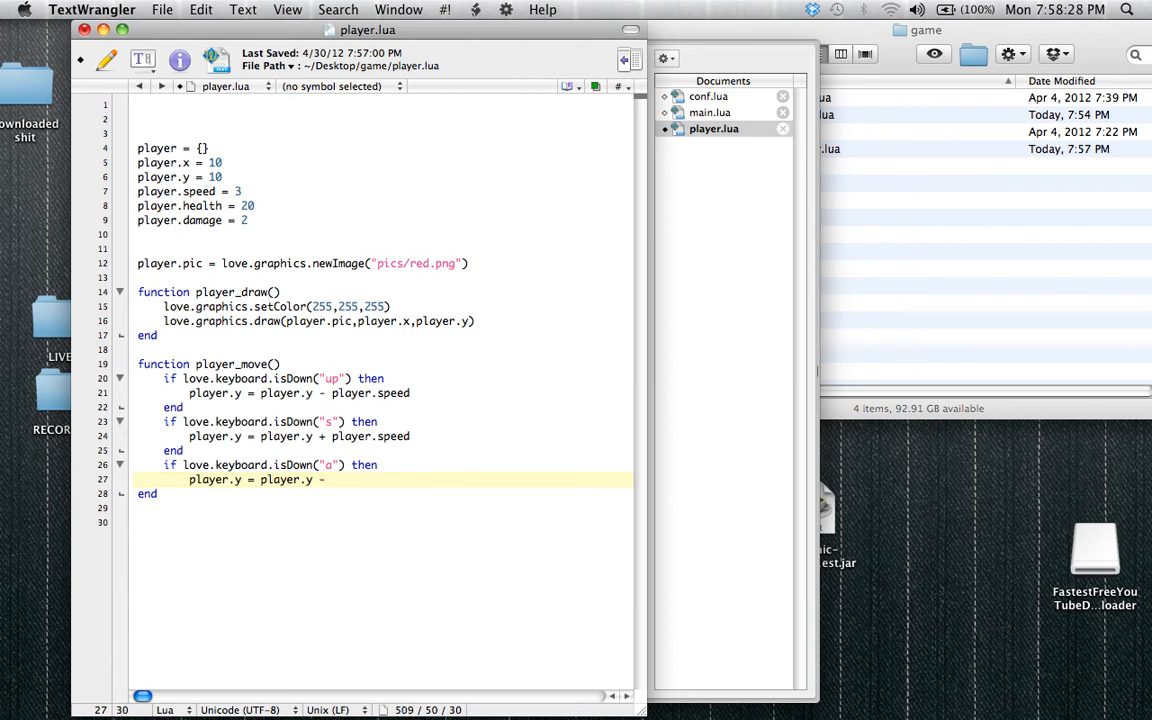
type("player.speed")
type("end")
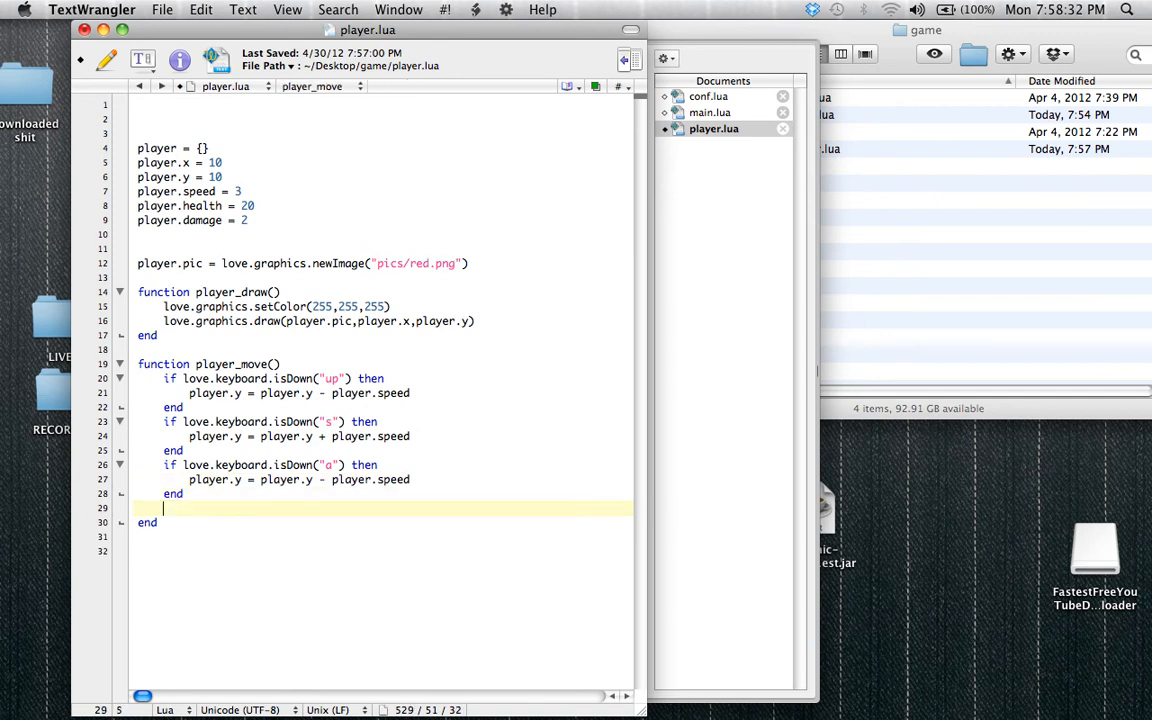
type("if love.keyboard.is")
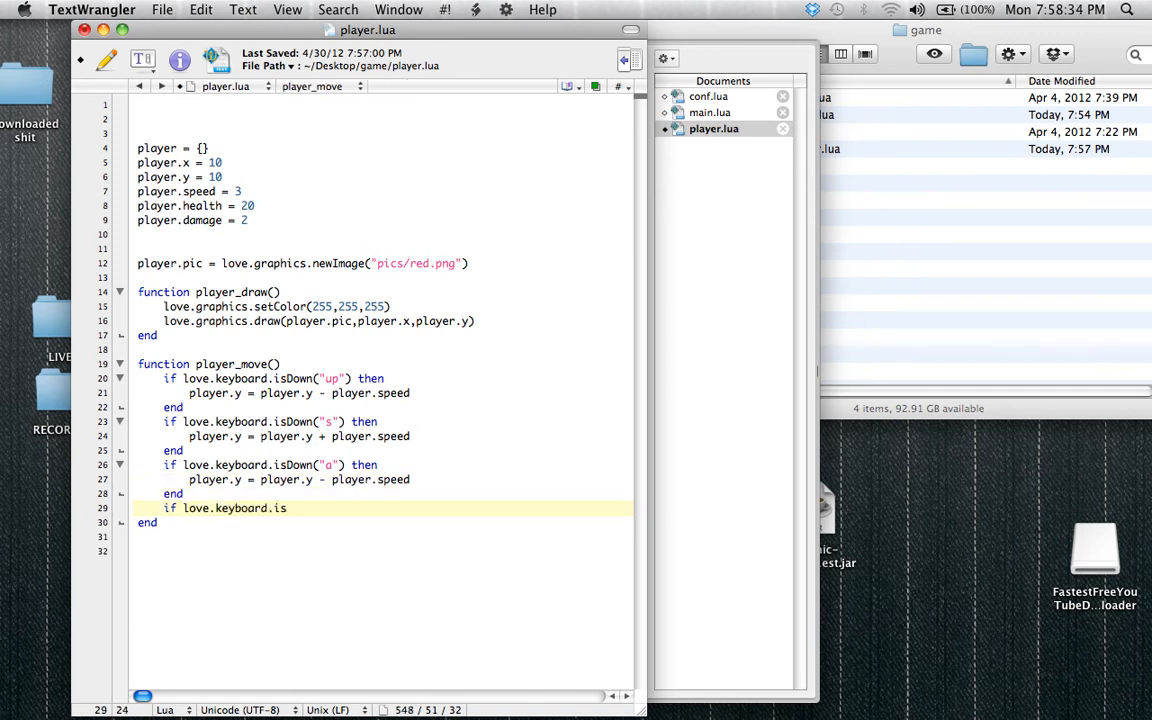
type("Down")
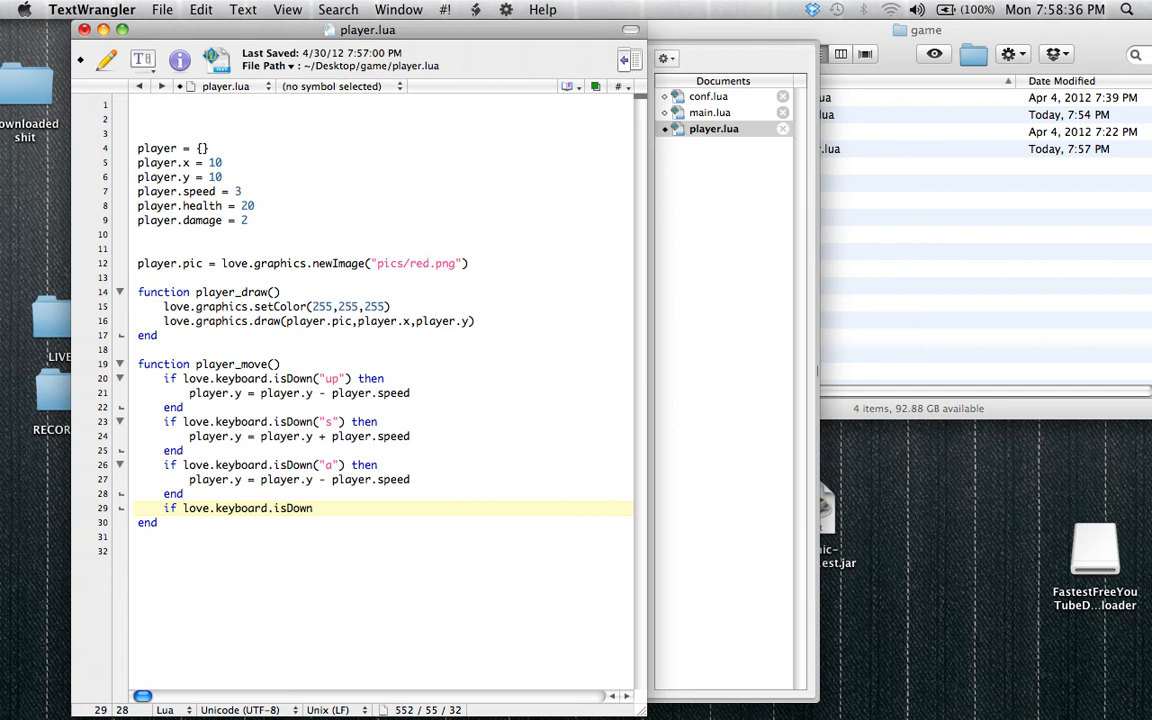
type("\"d\") then")
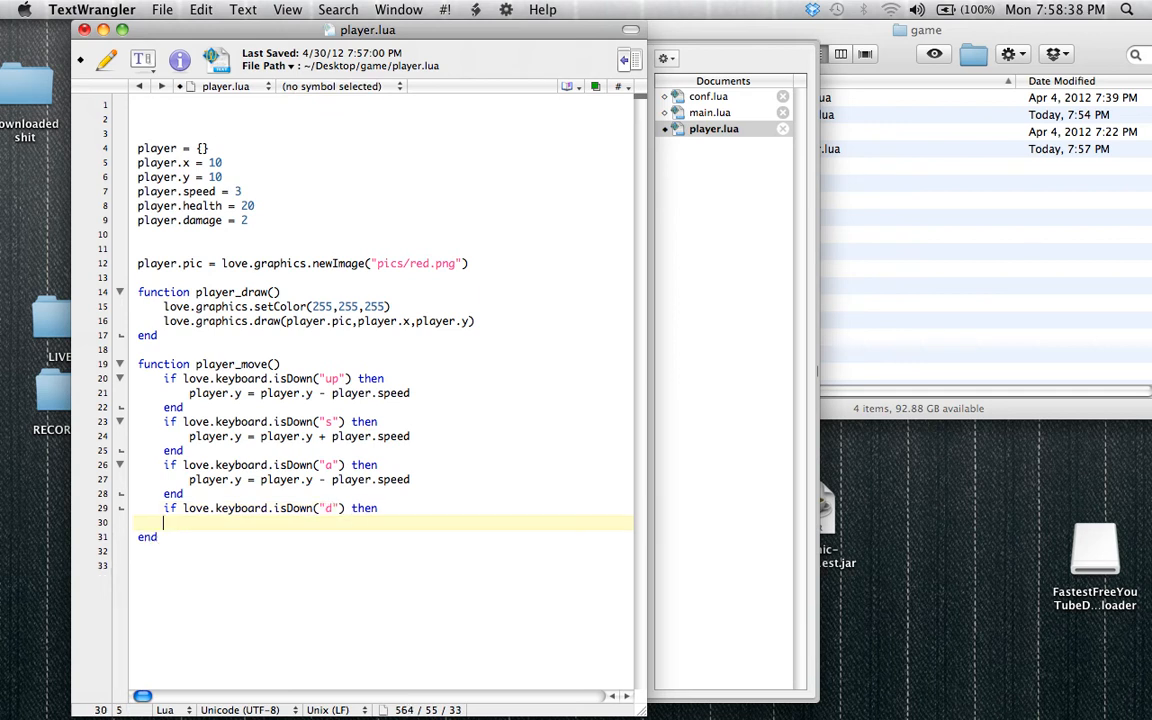
type("player.y")
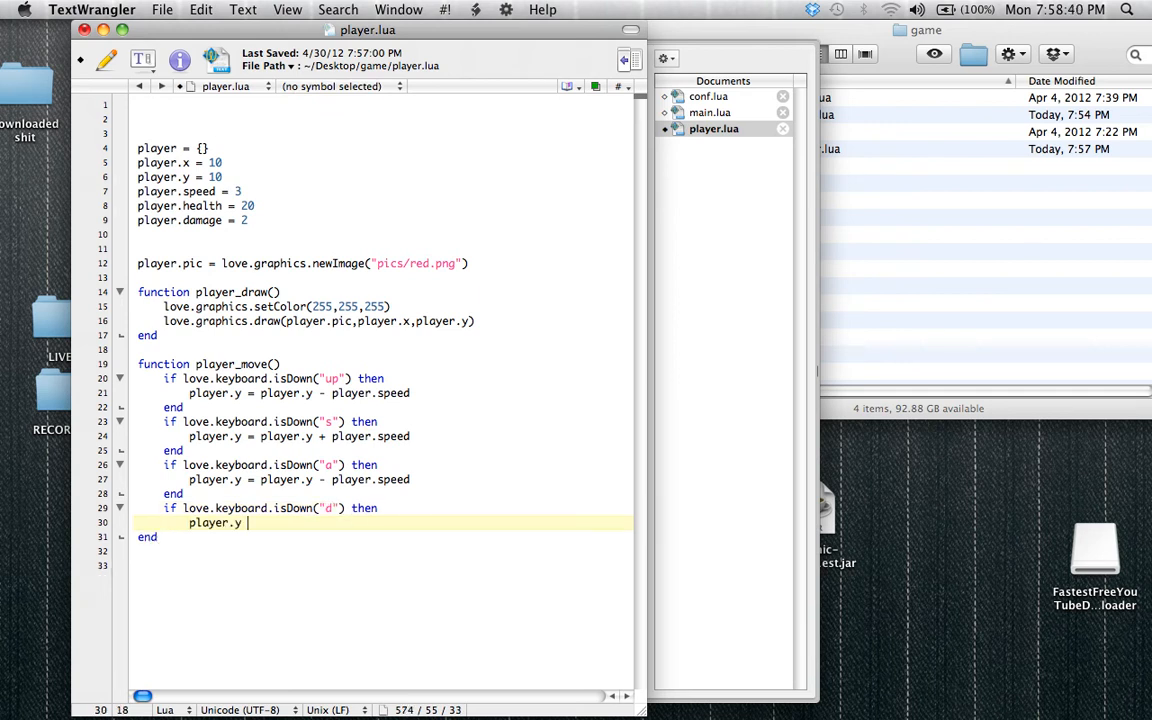
type("= player.y + player.speed")
type("end")
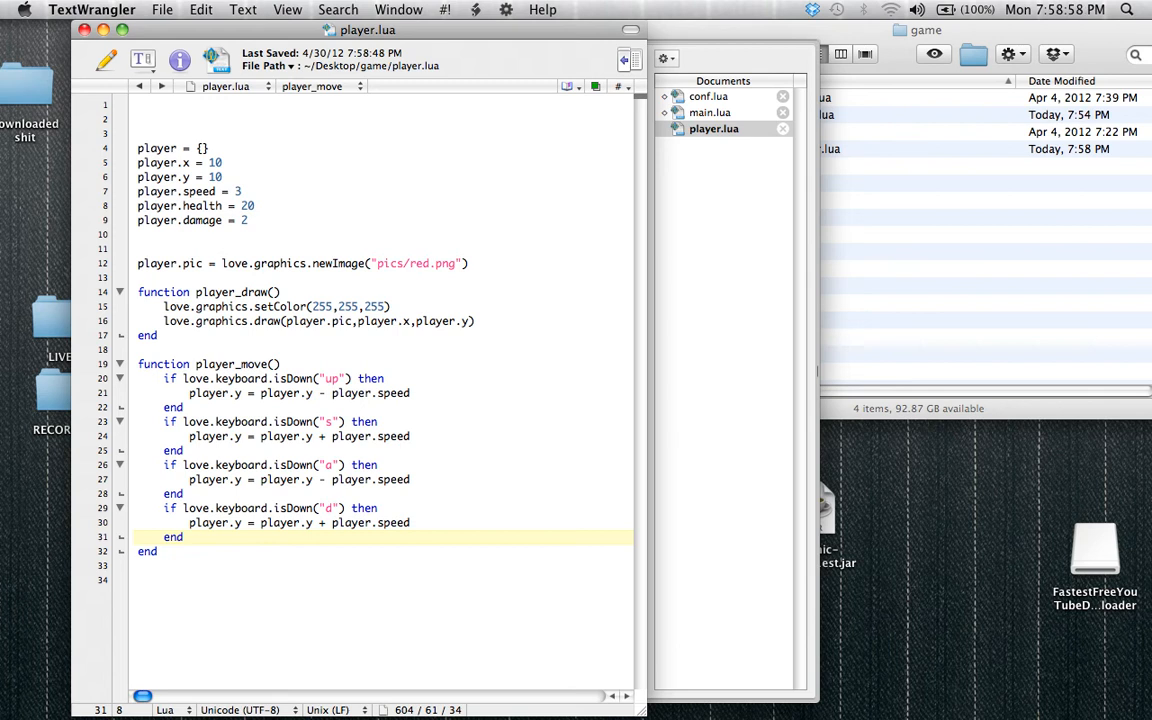
Change the key strings to "down", "left" and "right", with left and right changing player.x, and save
type("right")
left_click(270, 464)
type("left")
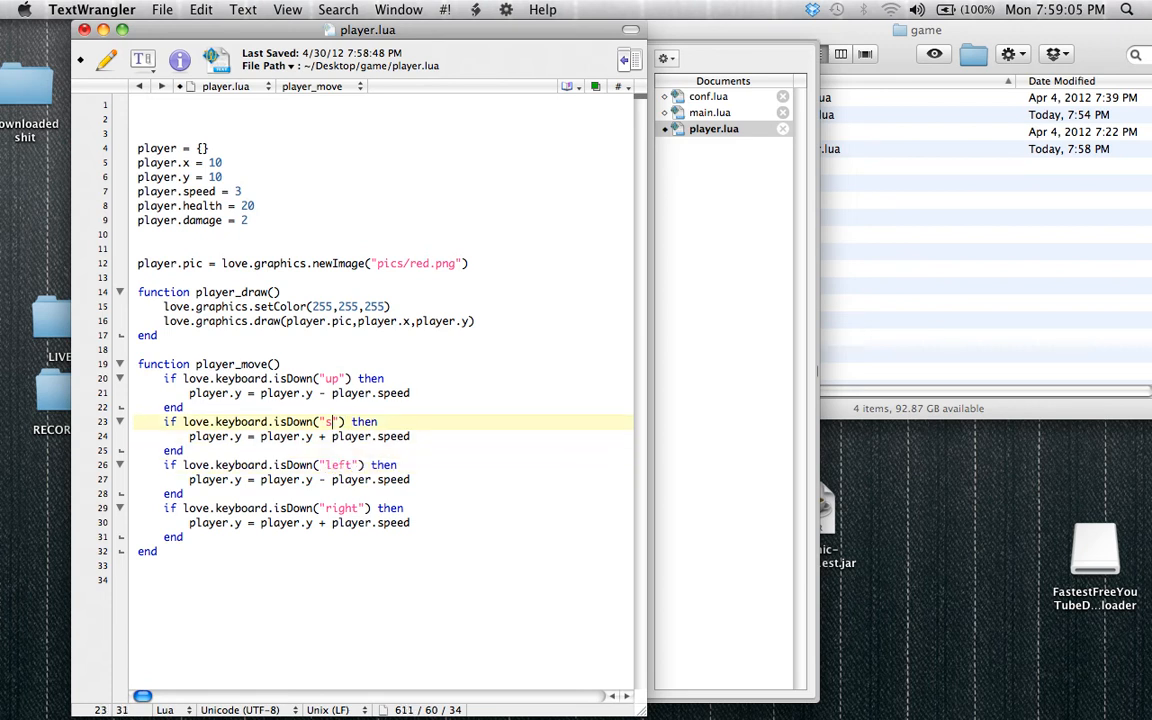
type("ow")
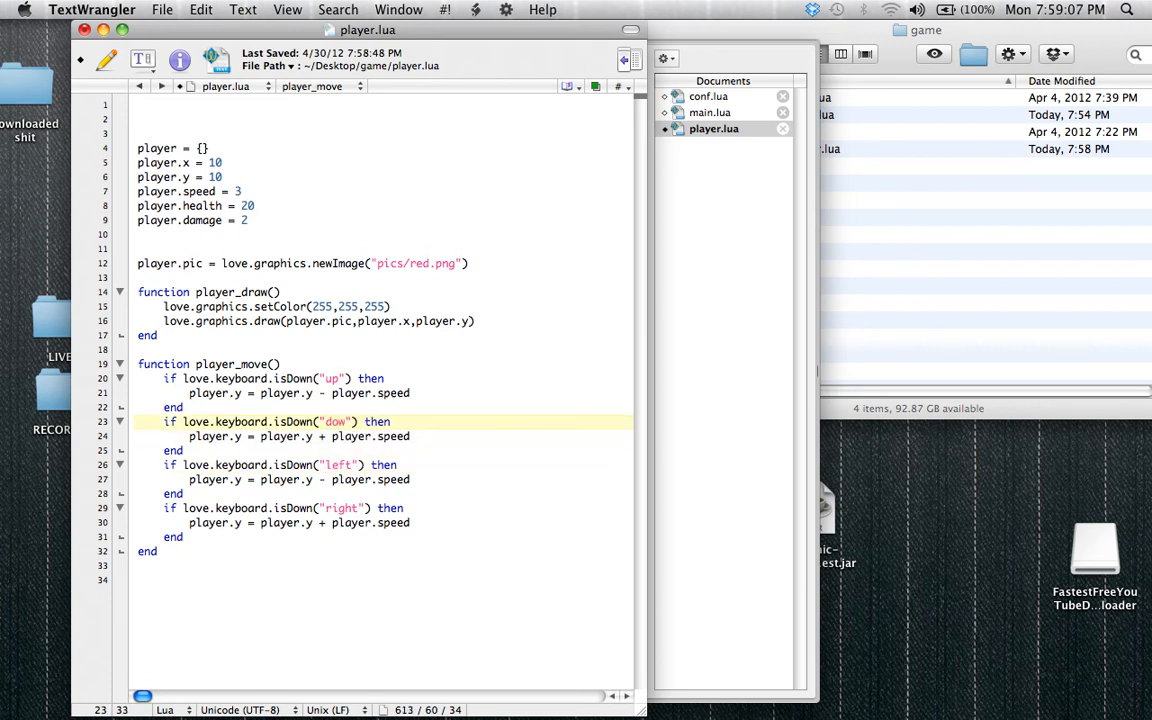
type("n")
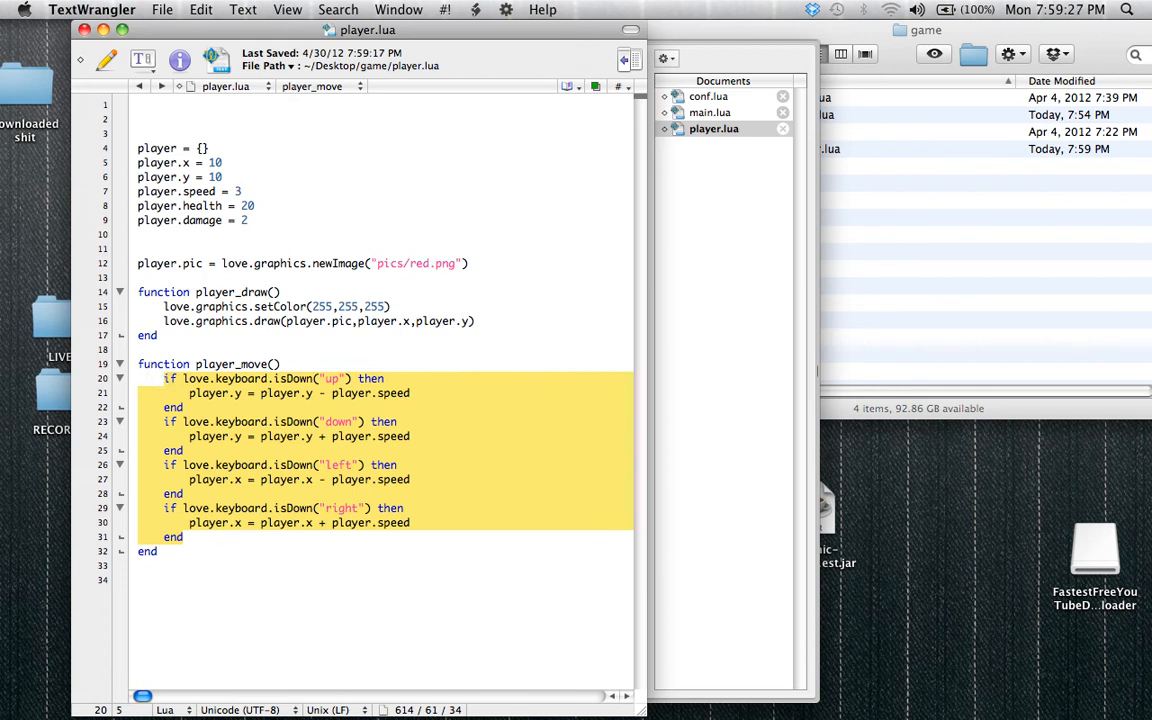
Add a player_move() call inside love.update() in main.lua
left_click(712, 112)
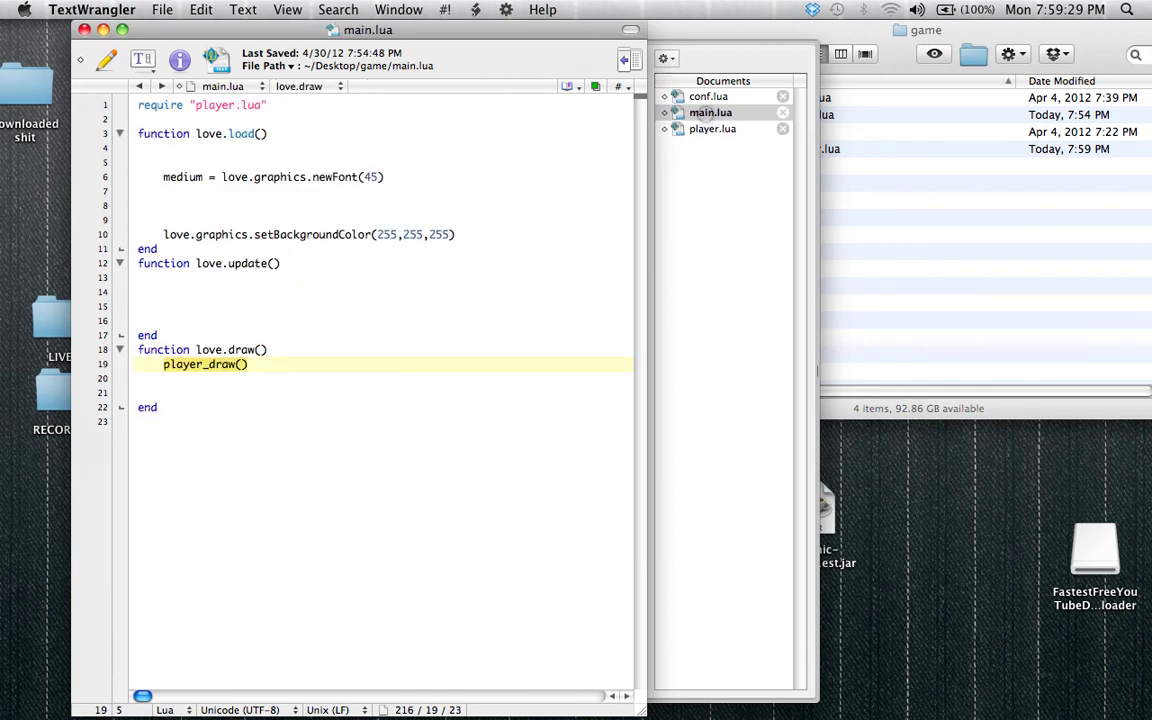
type("player")
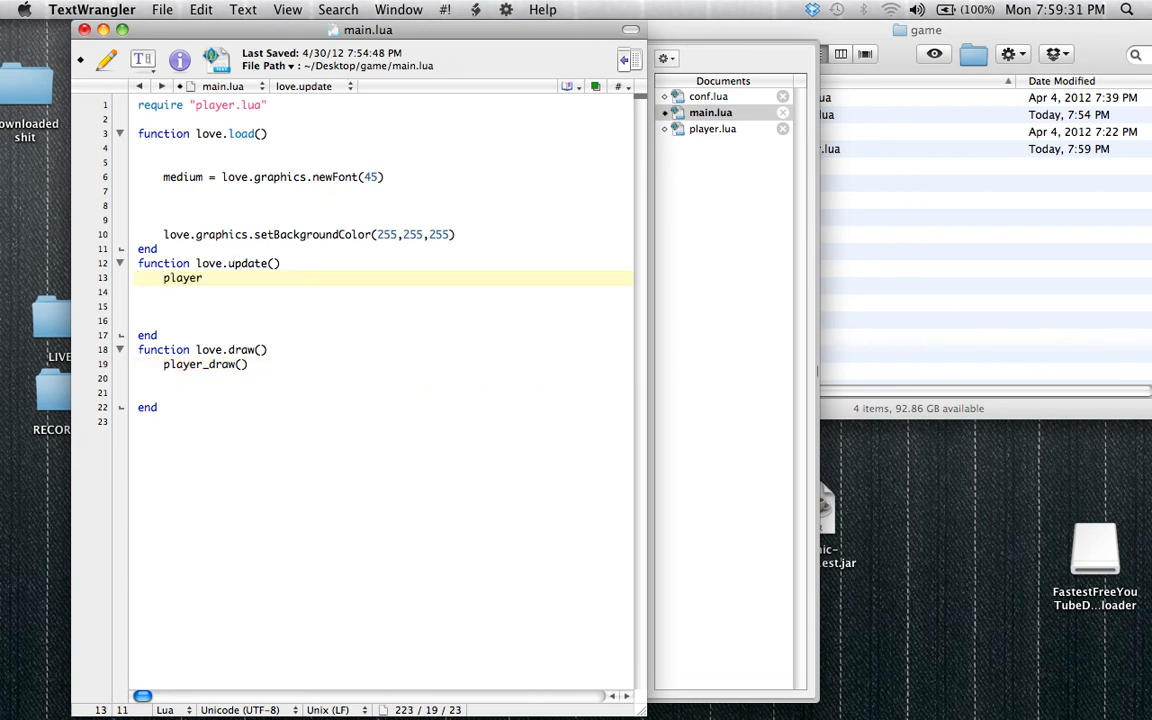
type("_move()")
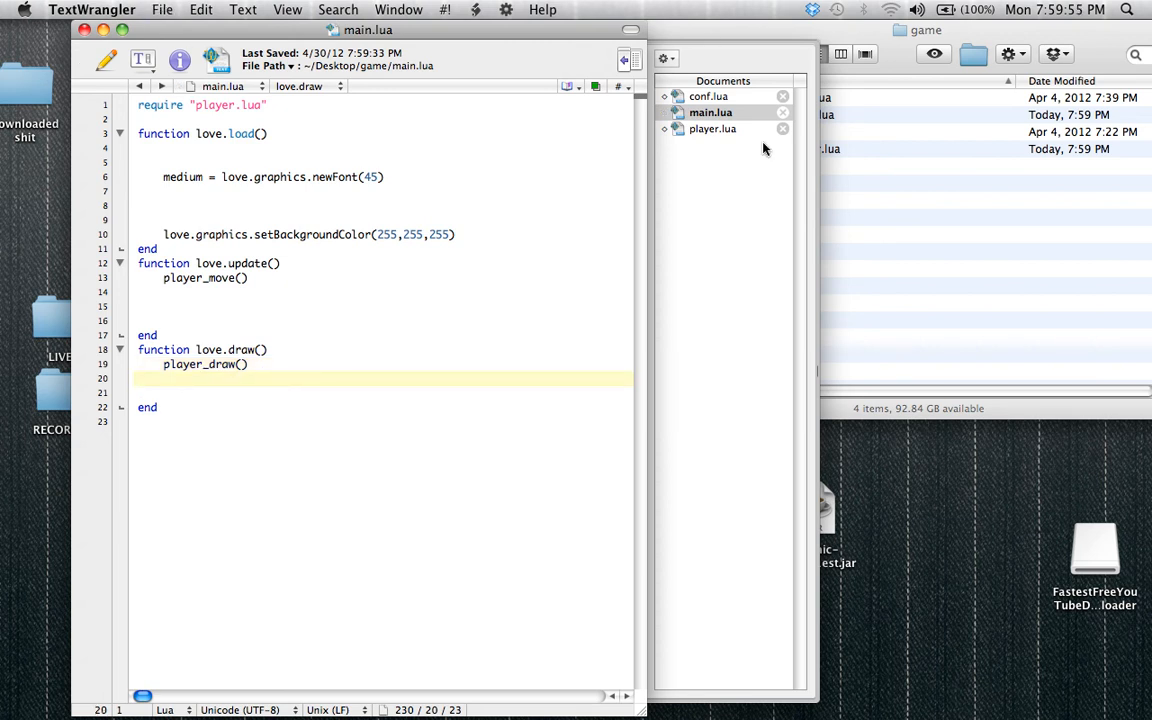
Review player.lua and main.lua back and forth without further changes
left_click(712, 128)
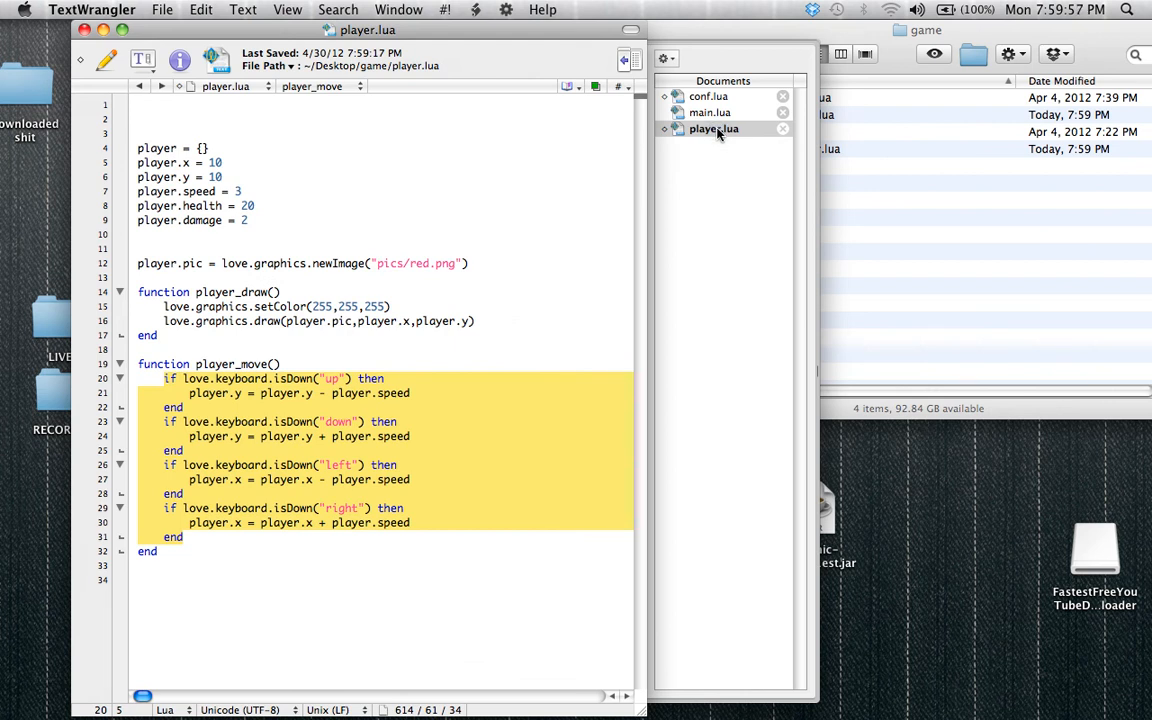
left_click(716, 112)
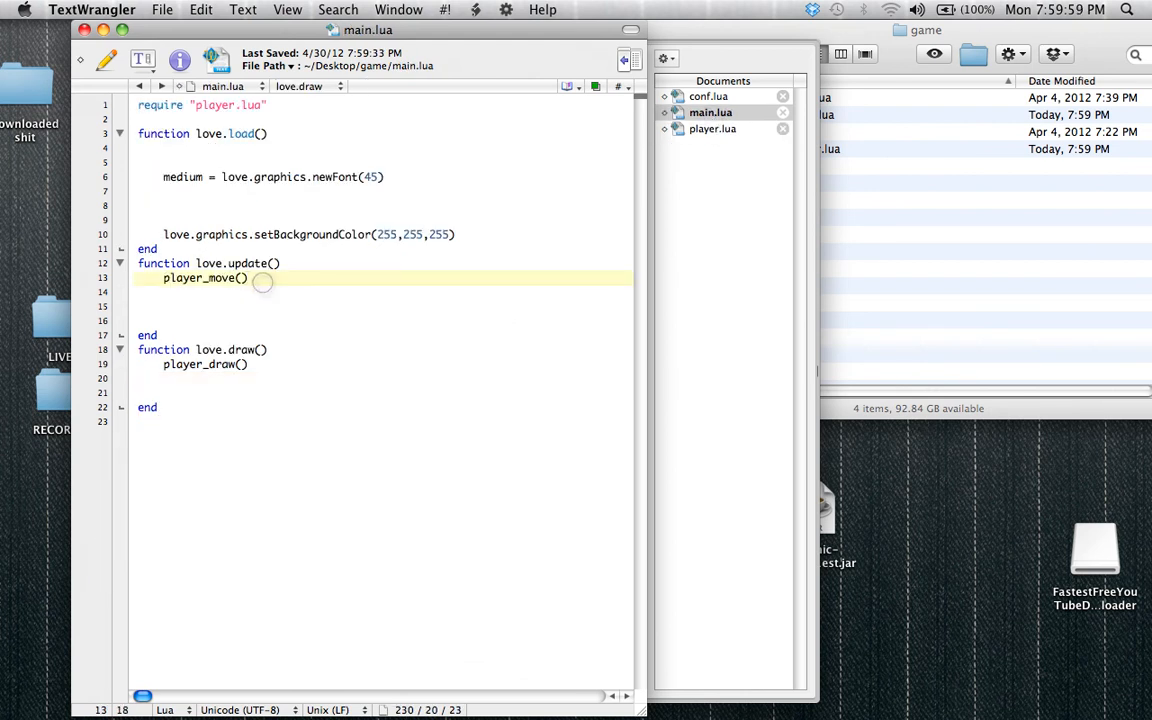
left_click(716, 128)
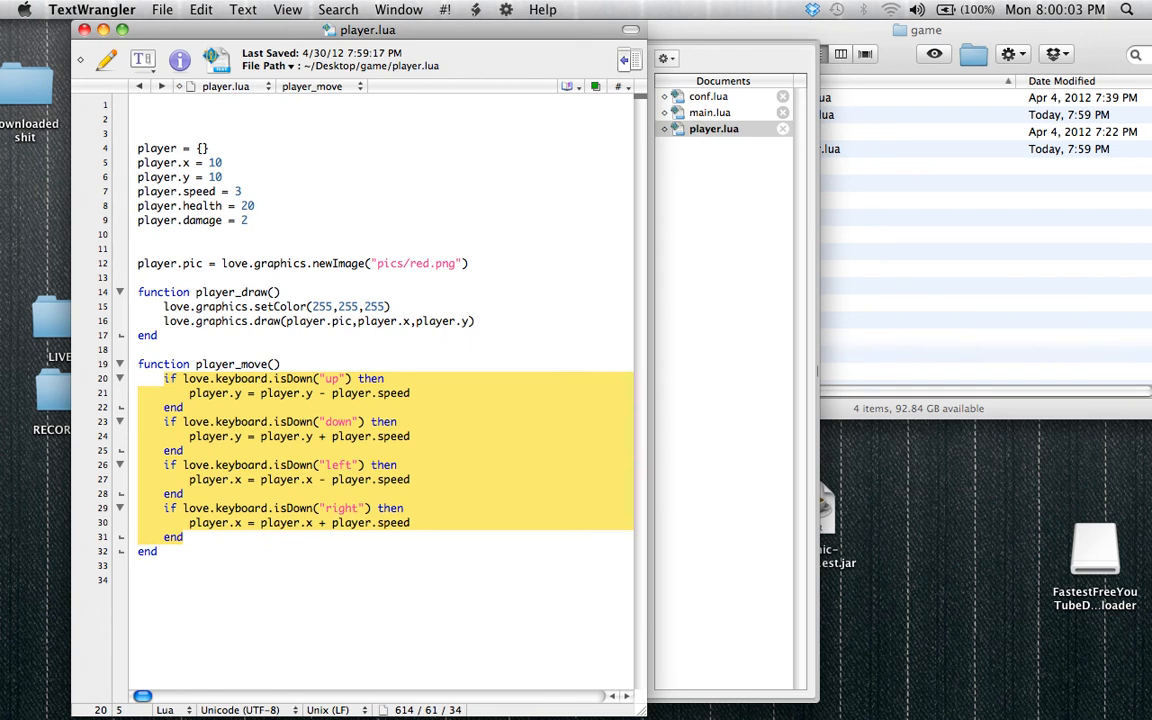
left_click(718, 112)
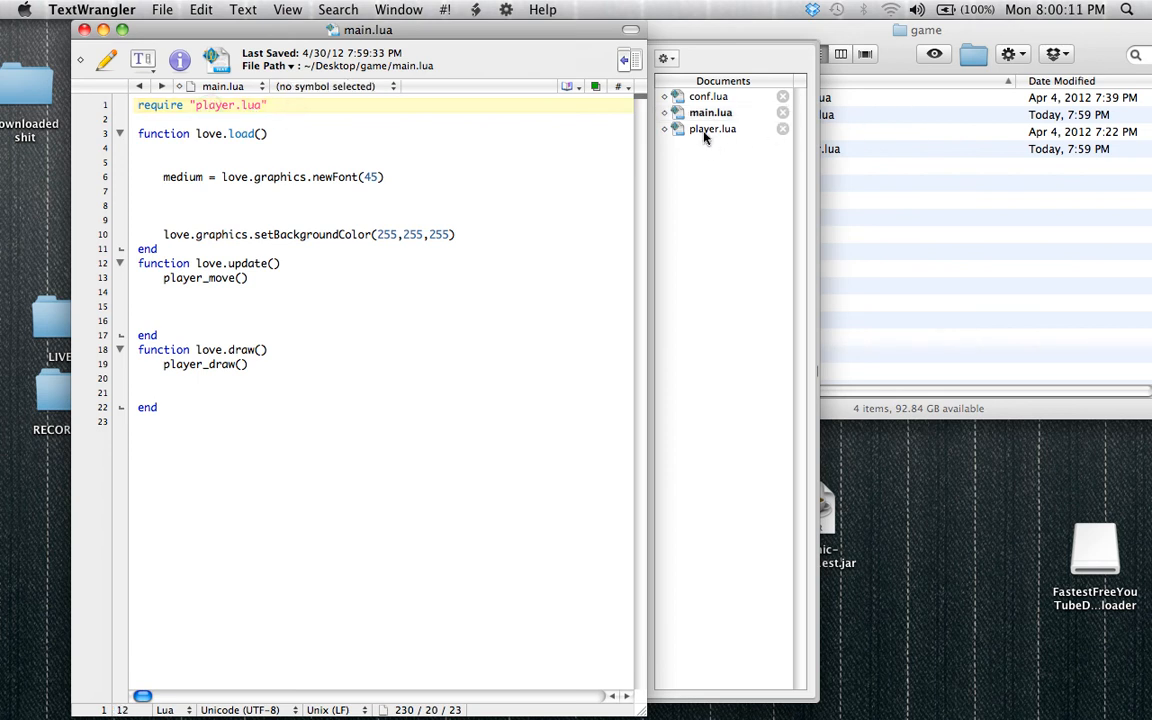
left_click(714, 128)
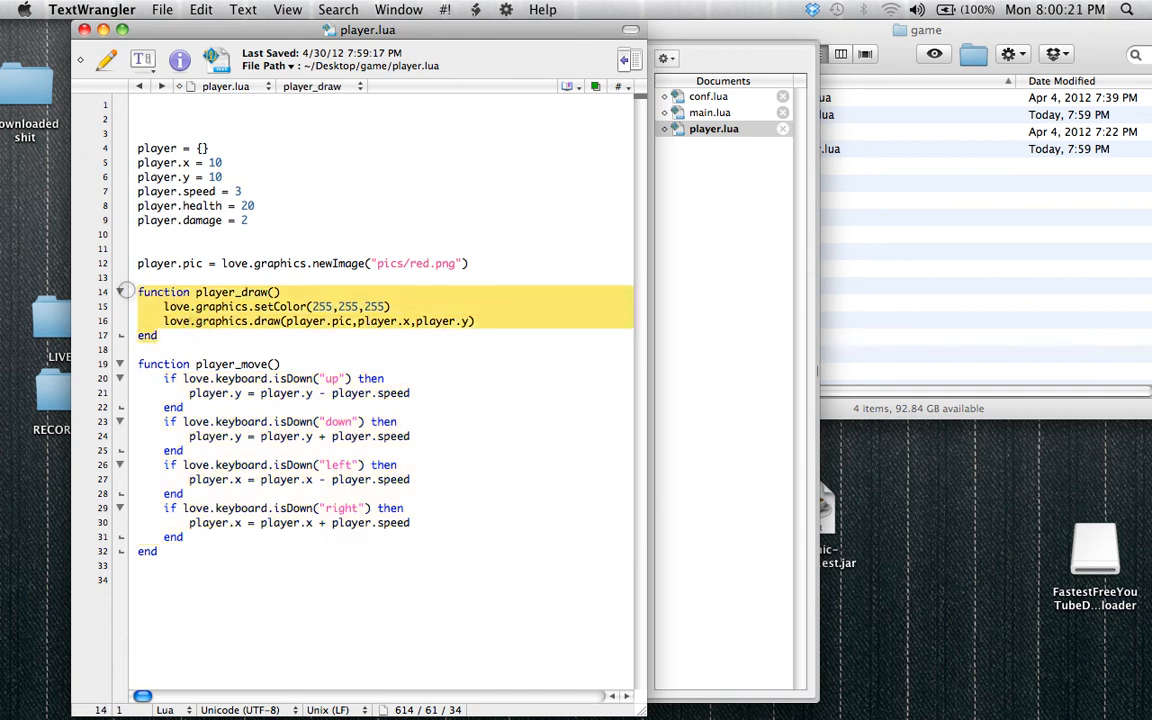
left_click(712, 112)
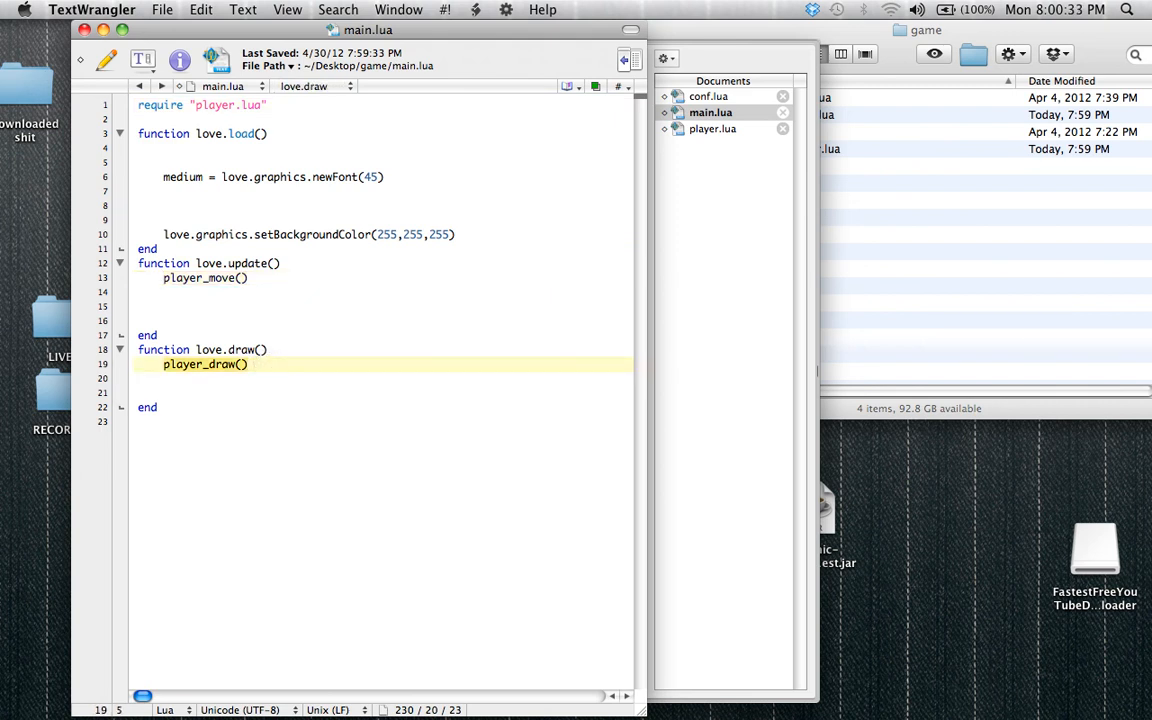
mouse_move(1078, 276)
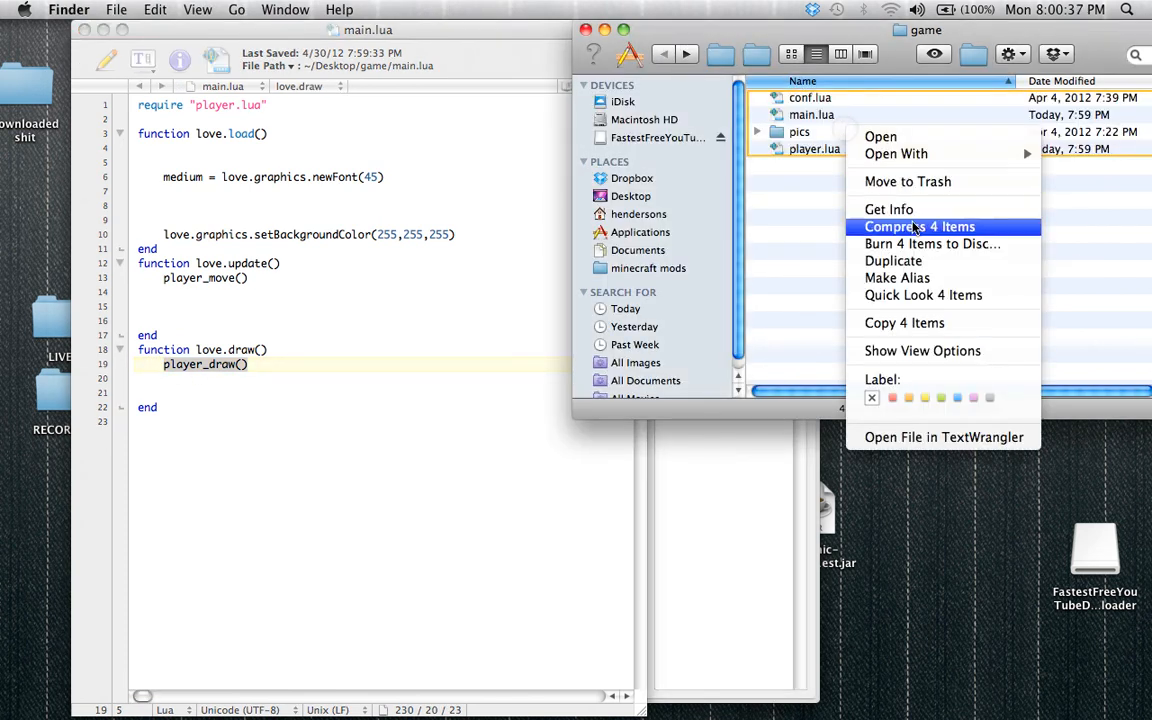
Compress conf.lua, main.lua, pics and player.lua into Archive.zip in the game folder
left_click(924, 228)
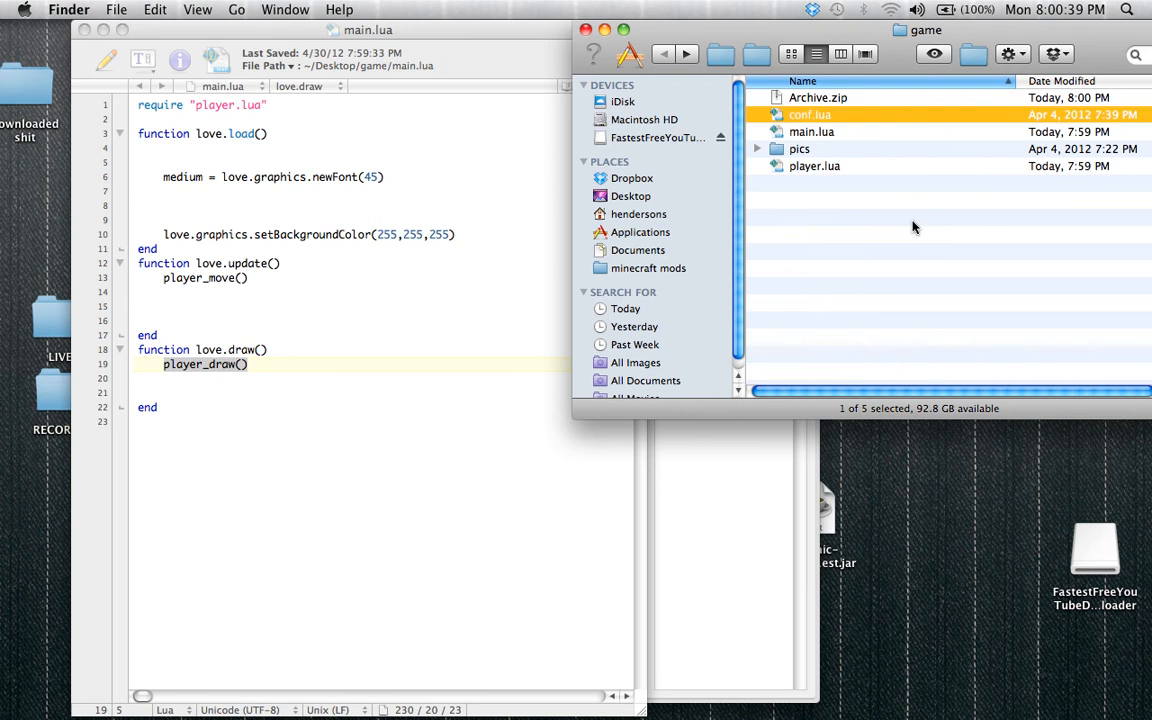